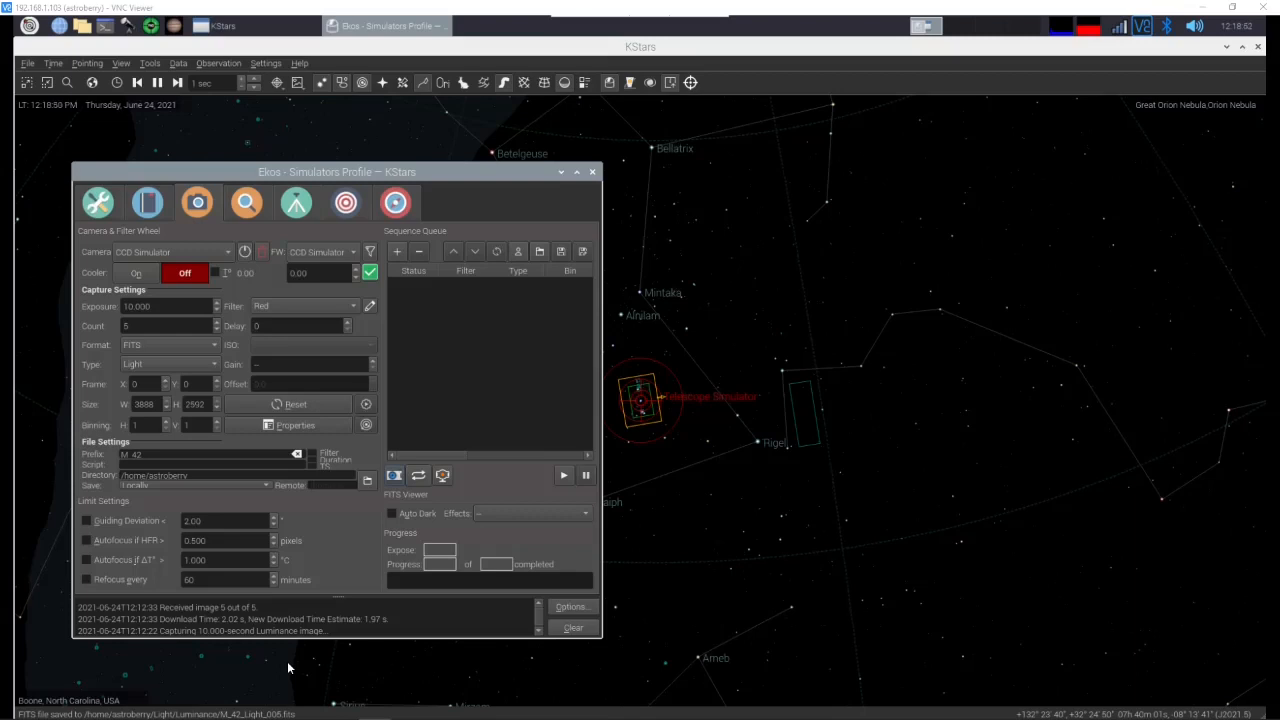
mouse_move(196, 492)
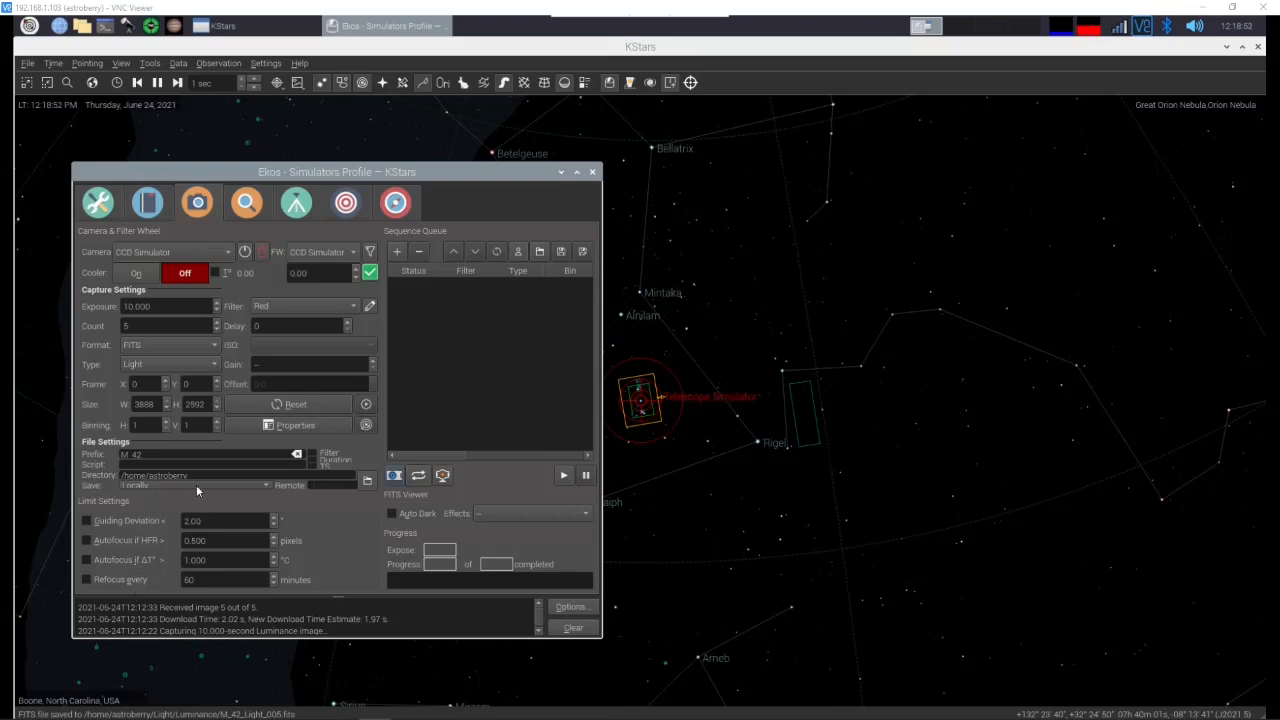
mouse_move(268, 438)
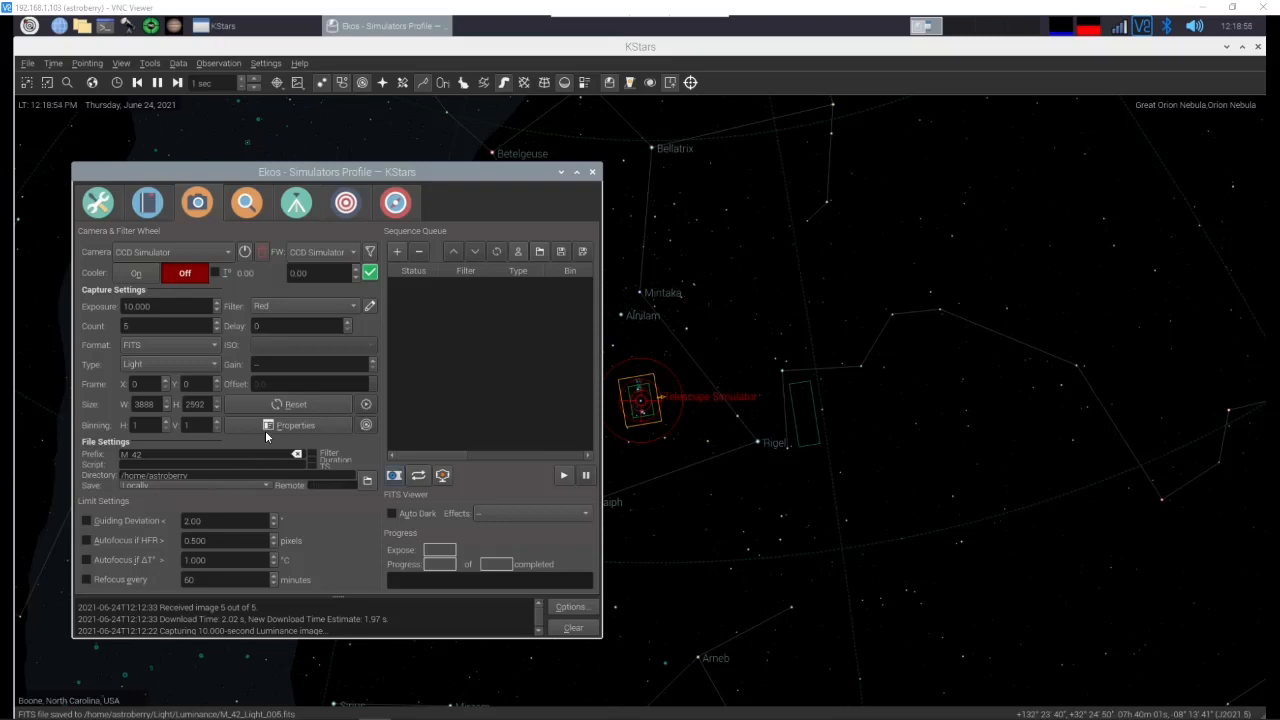
mouse_move(300, 436)
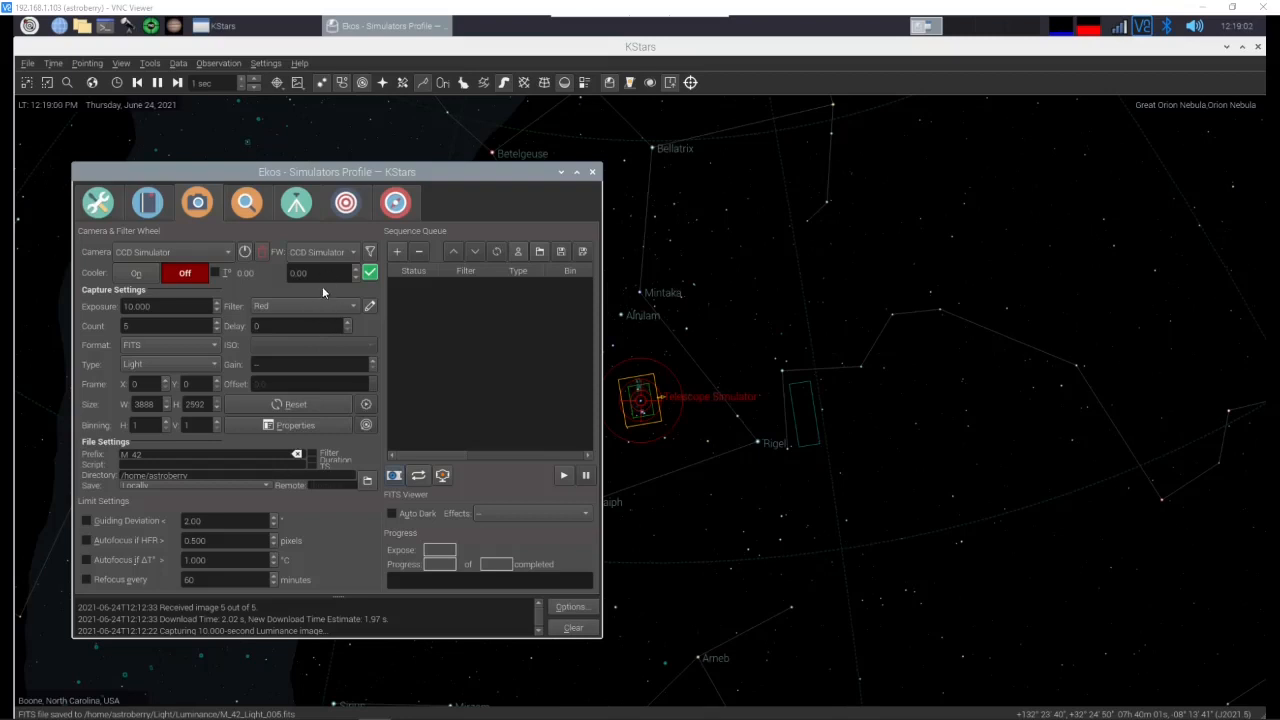
mouse_move(336, 292)
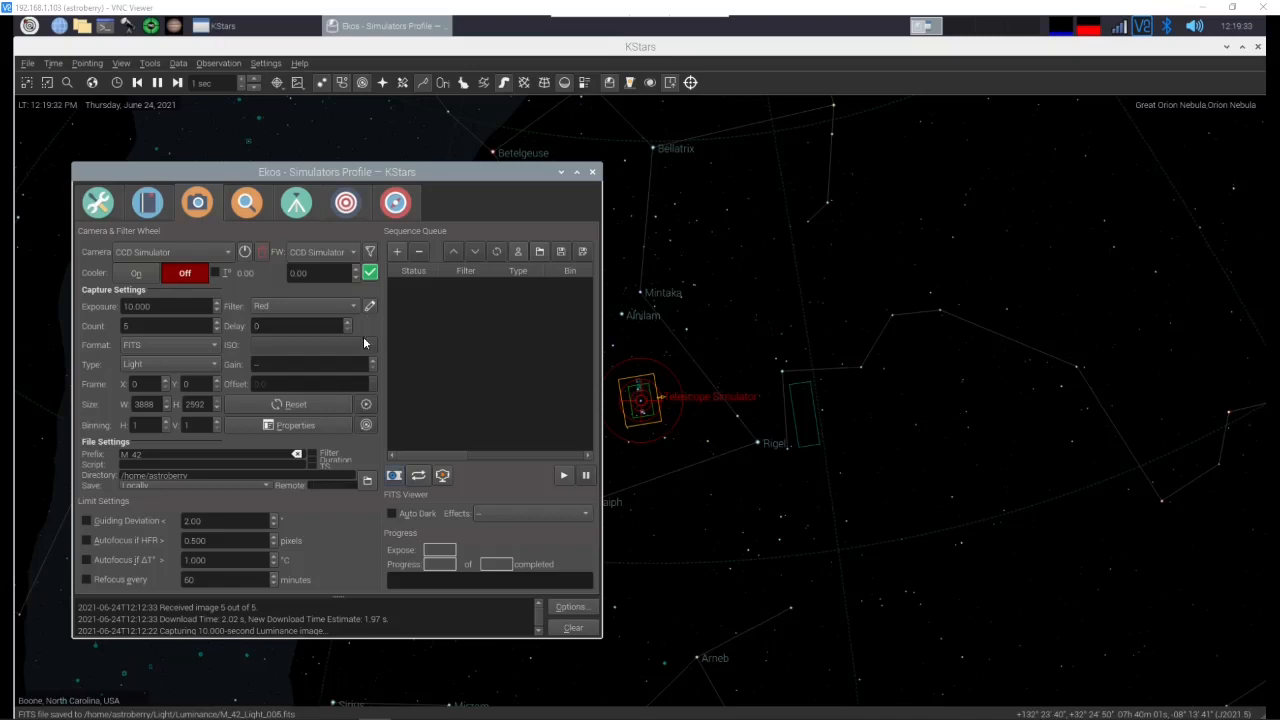
mouse_move(322, 244)
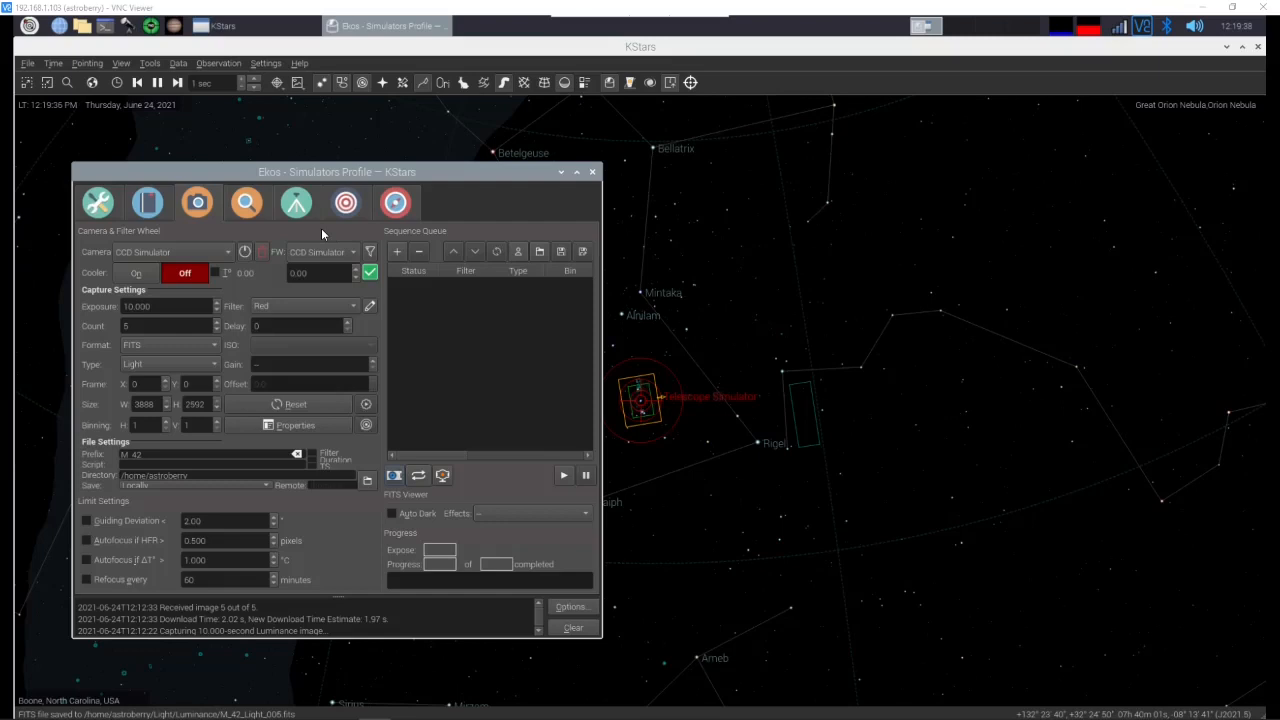
mouse_move(336, 236)
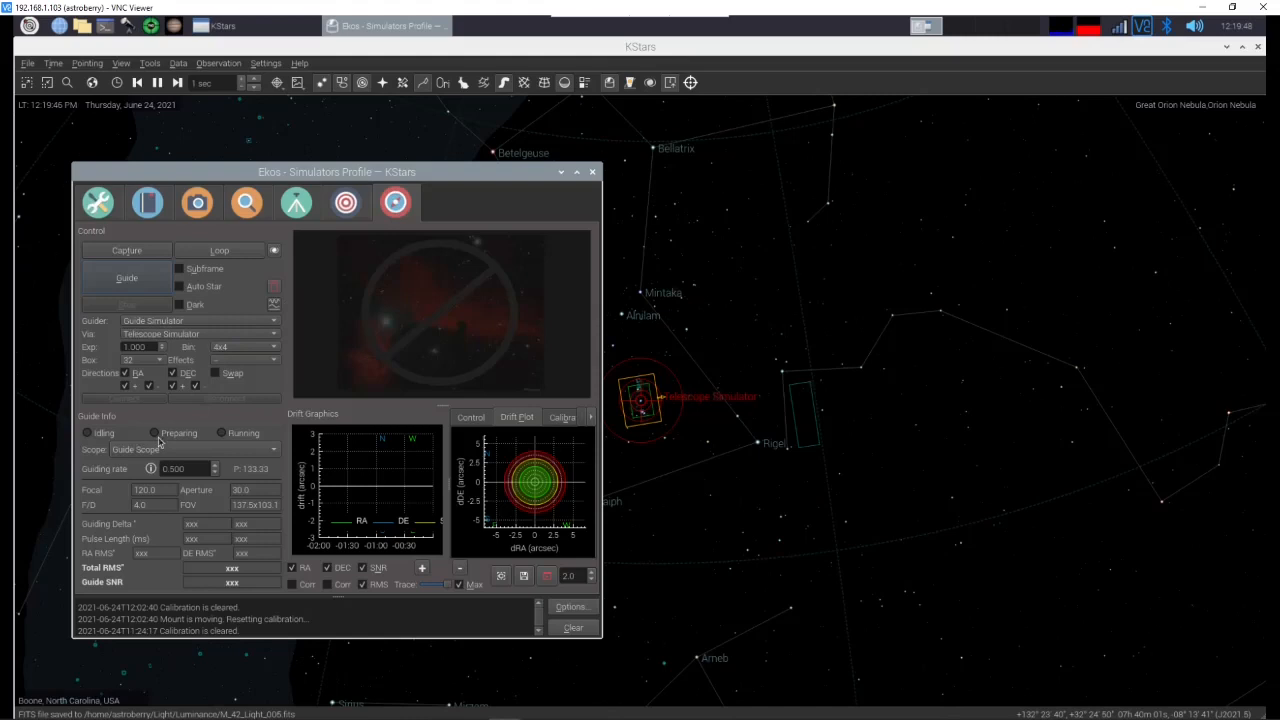
mouse_move(152, 448)
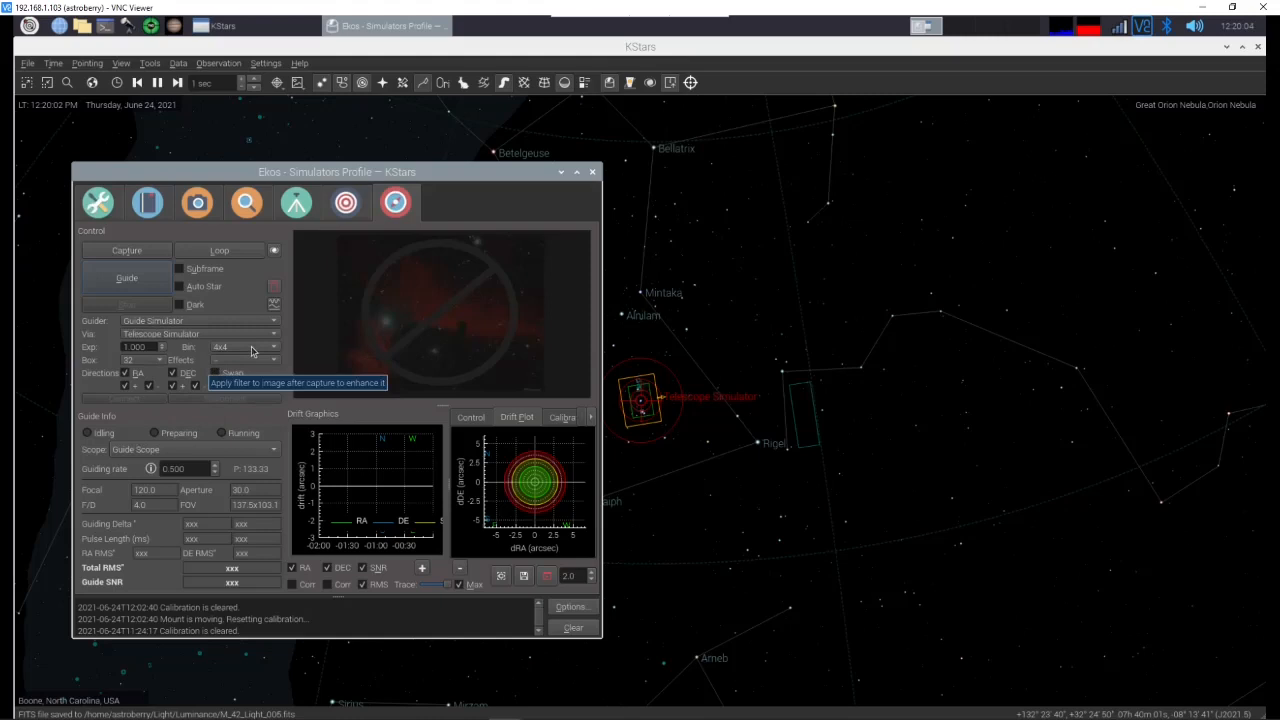
Step: Set the guide camera binning to 2x2 in the Guide module
left_click(244, 348)
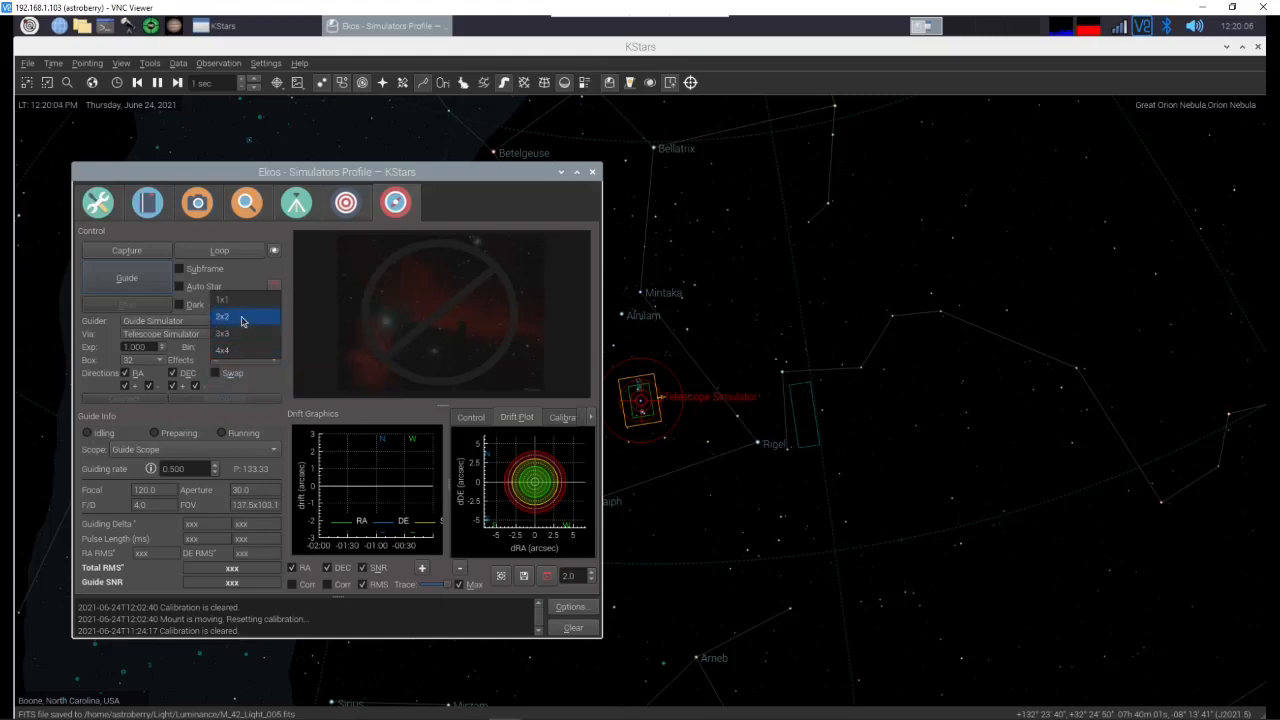
left_click(240, 316)
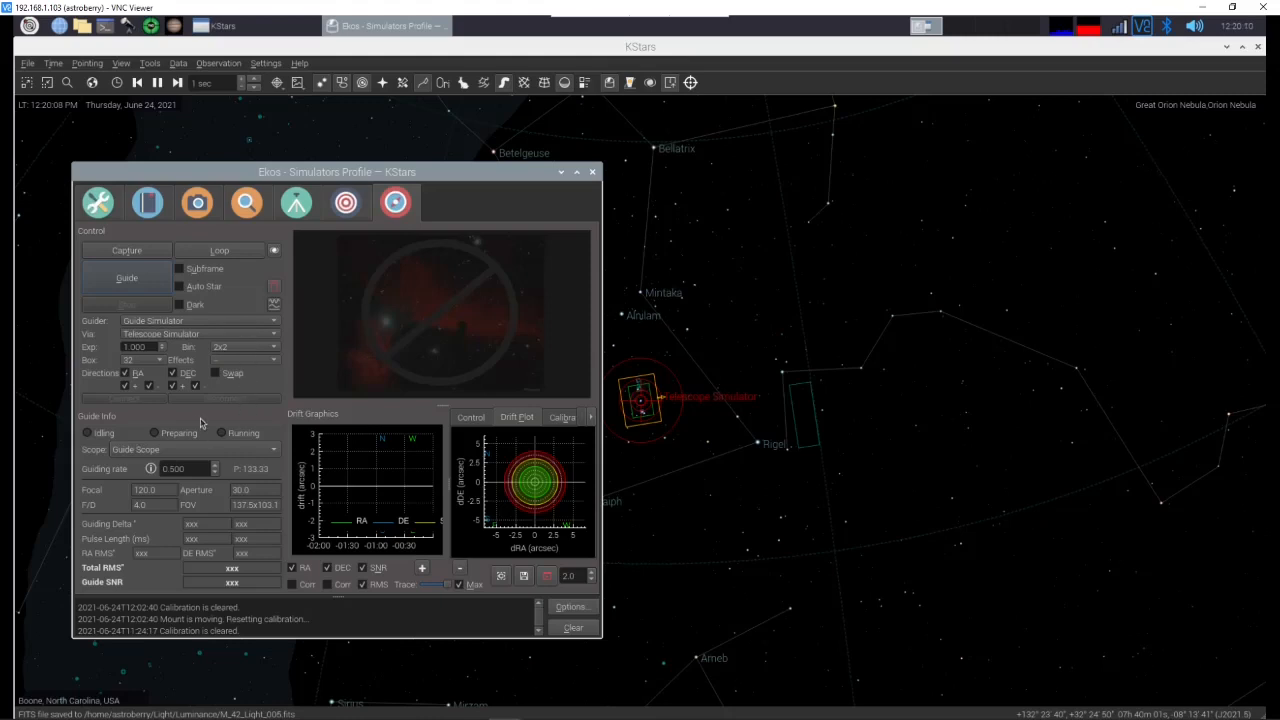
mouse_move(224, 414)
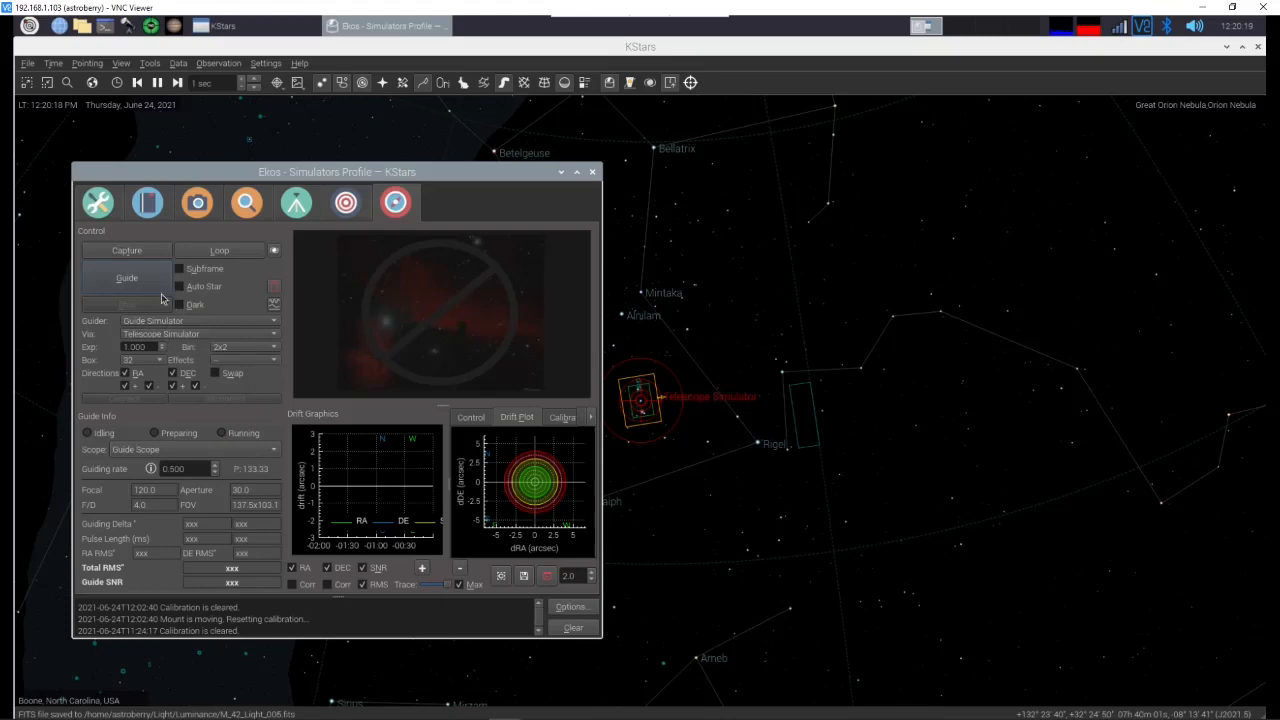
Step: Start guiding so the guider calibrates and autoguides on a locked star
left_click(126, 278)
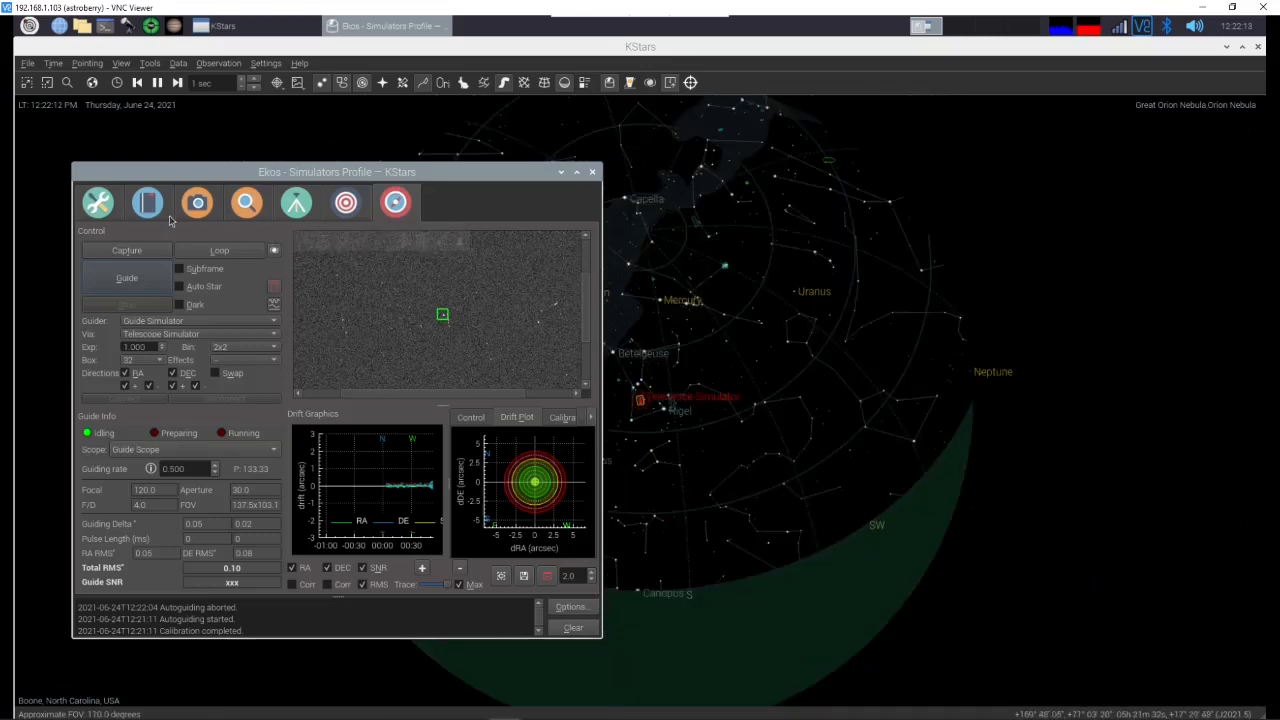
Step: Switch to the Capture module while autoguiding keeps running
left_click(196, 204)
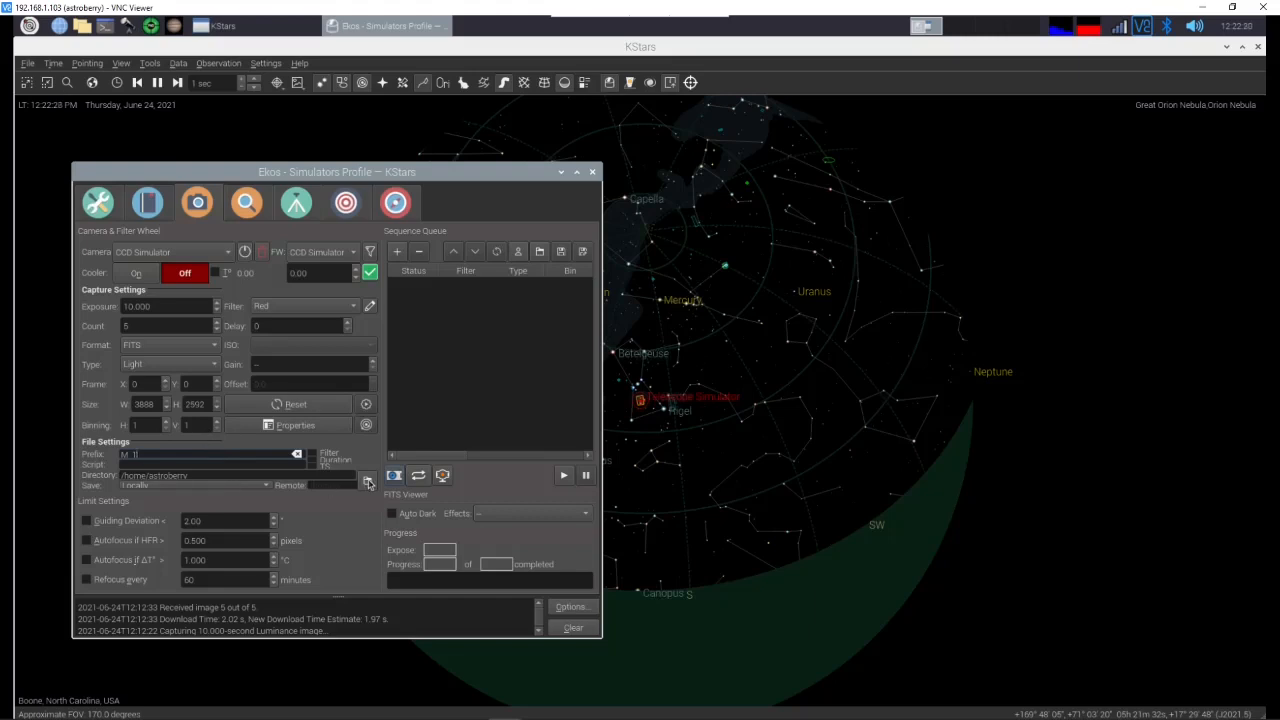
Step: Make a new M1 folder in the home directory and use it as the capture directory
left_click(368, 480)
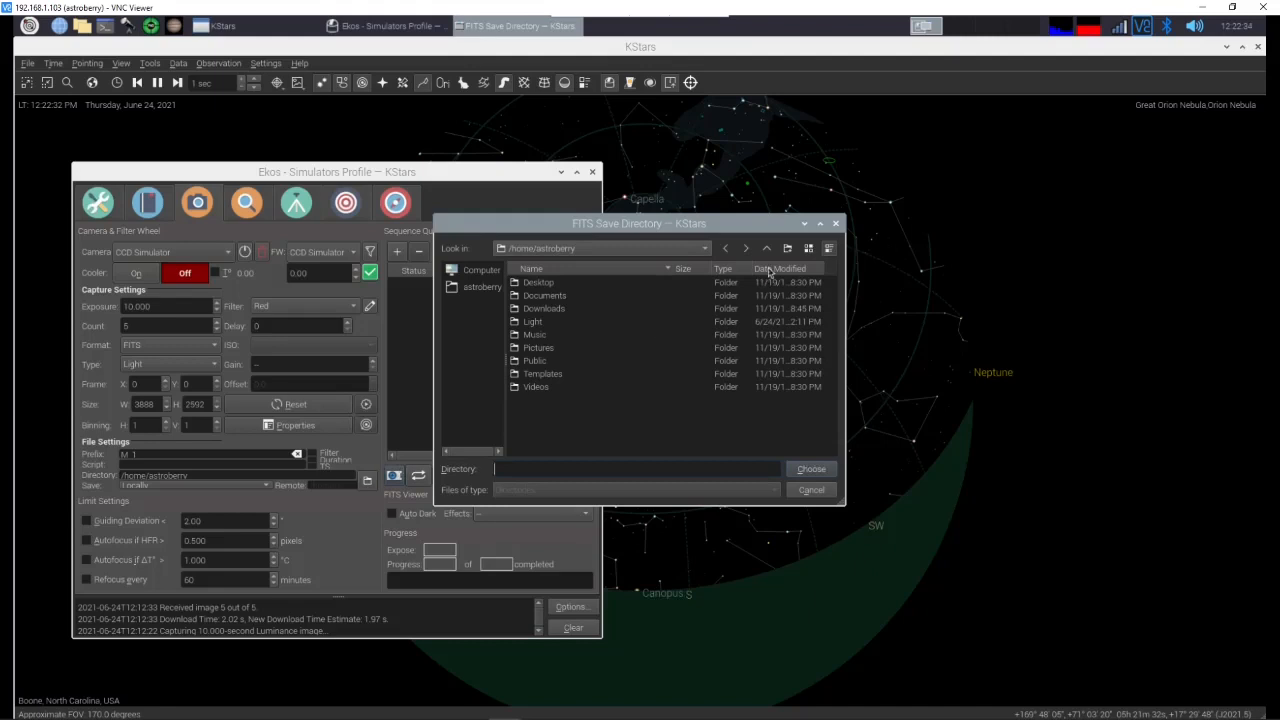
left_click(788, 248)
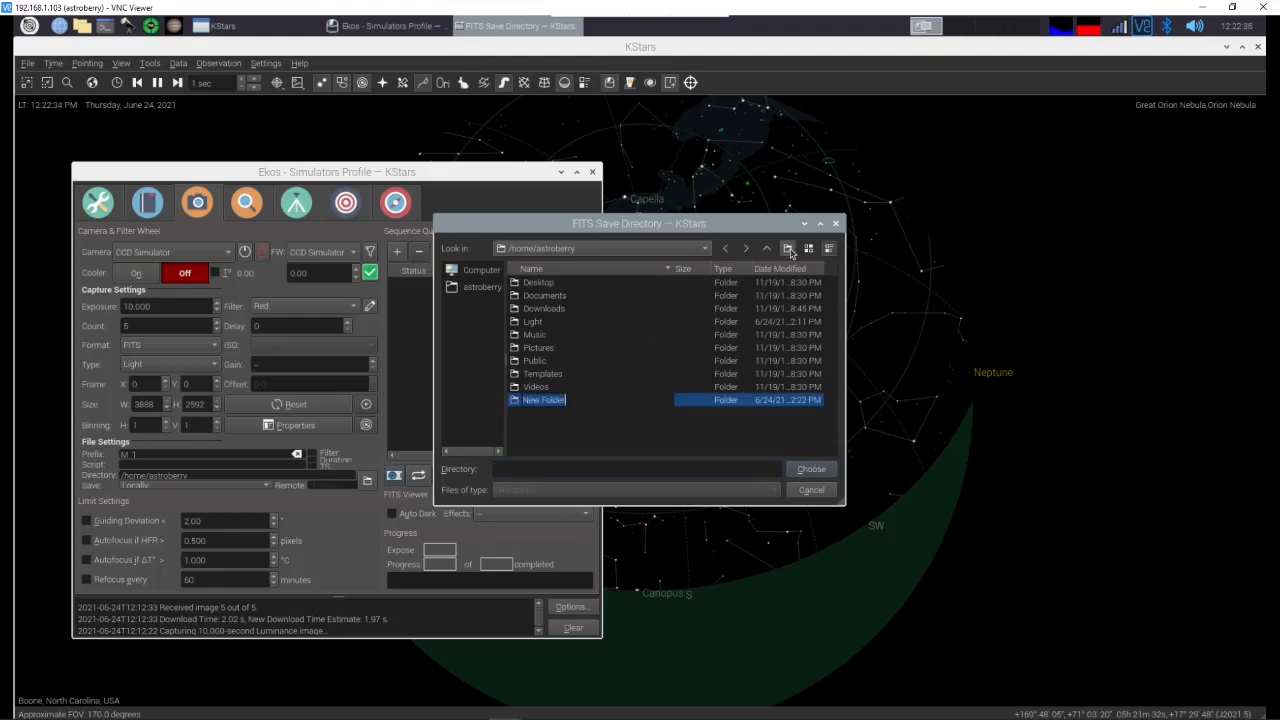
type("M1")
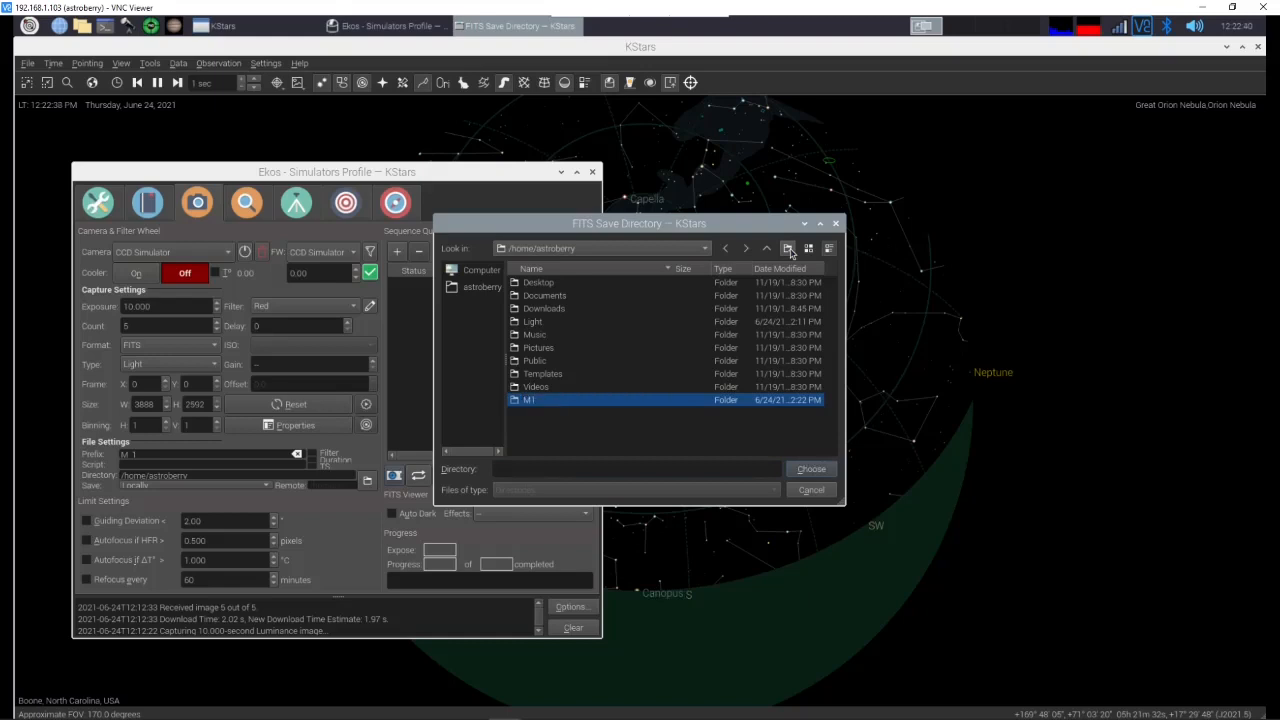
double_click(528, 400)
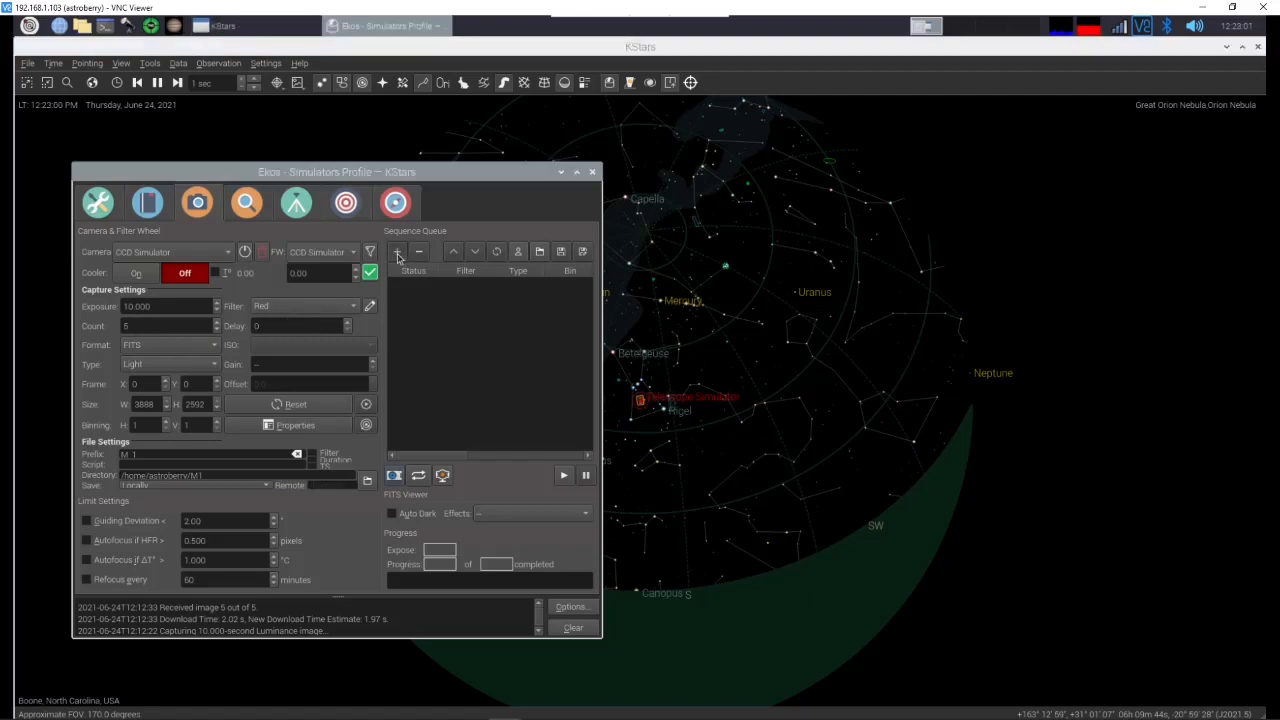
Step: Add Red, Green, Blue and Luminance light-frame jobs to the sequence queue
left_click(396, 252)
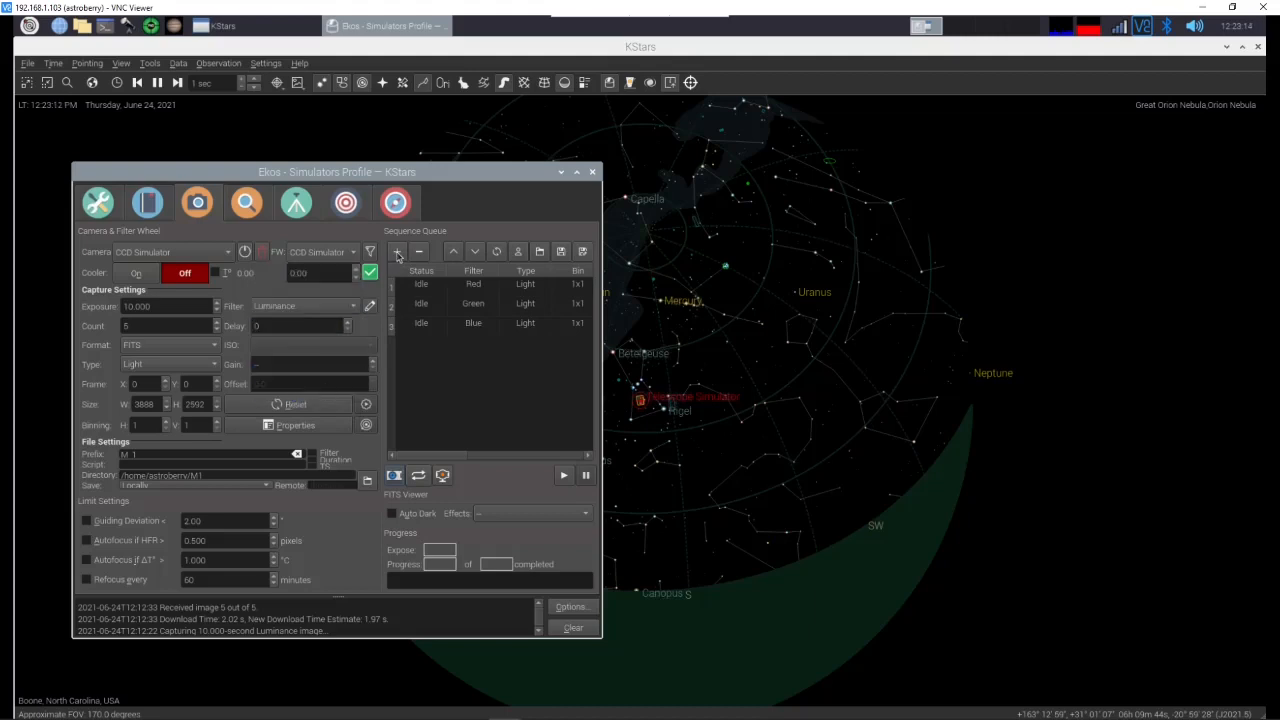
left_click(396, 252)
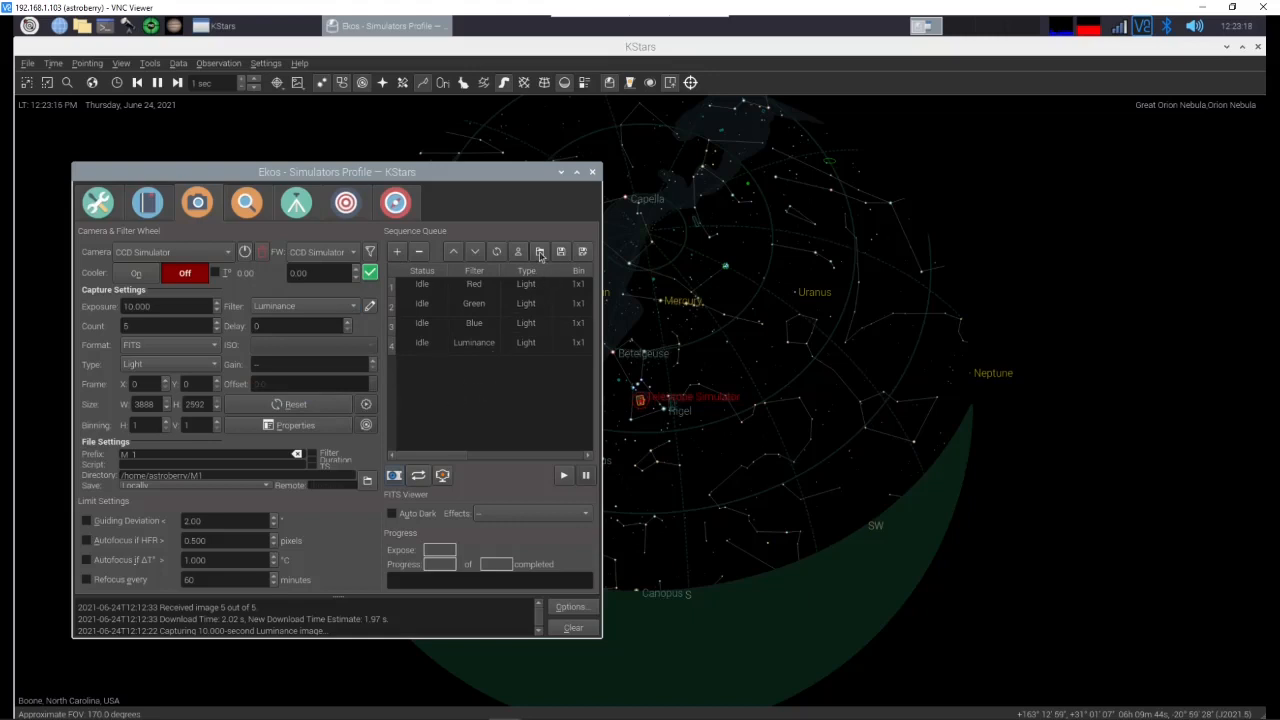
mouse_move(540, 252)
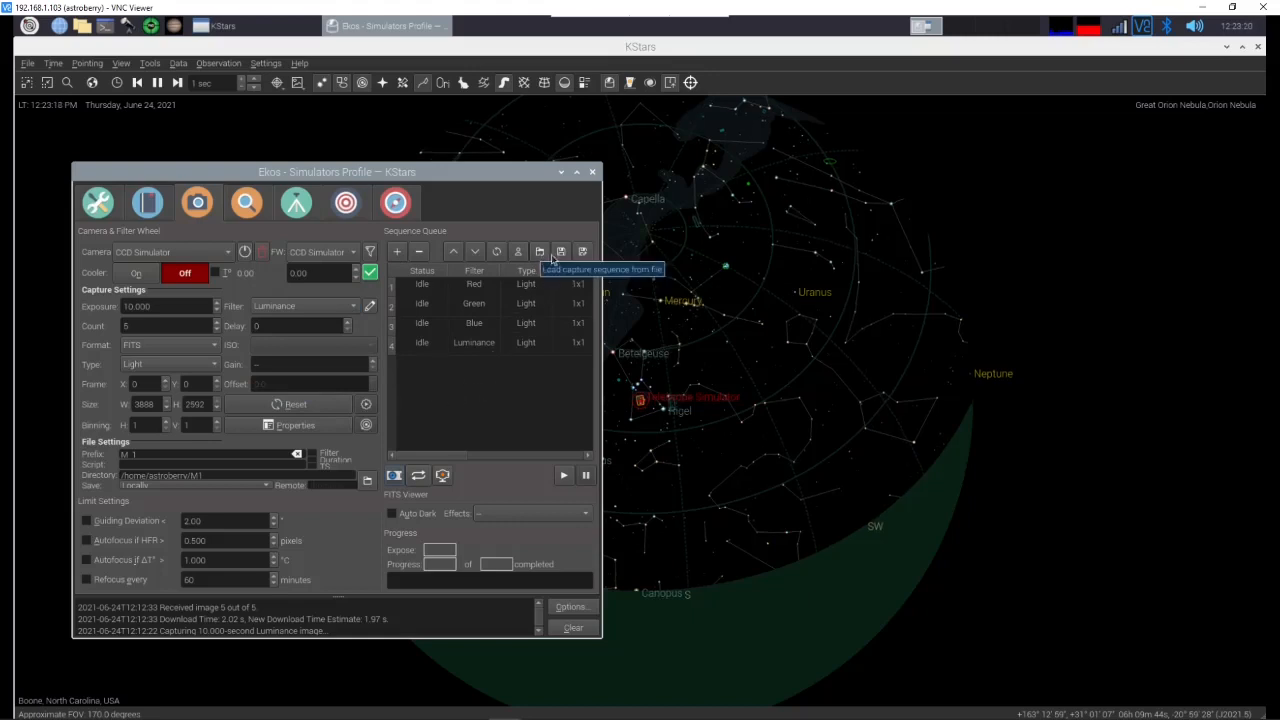
mouse_move(560, 252)
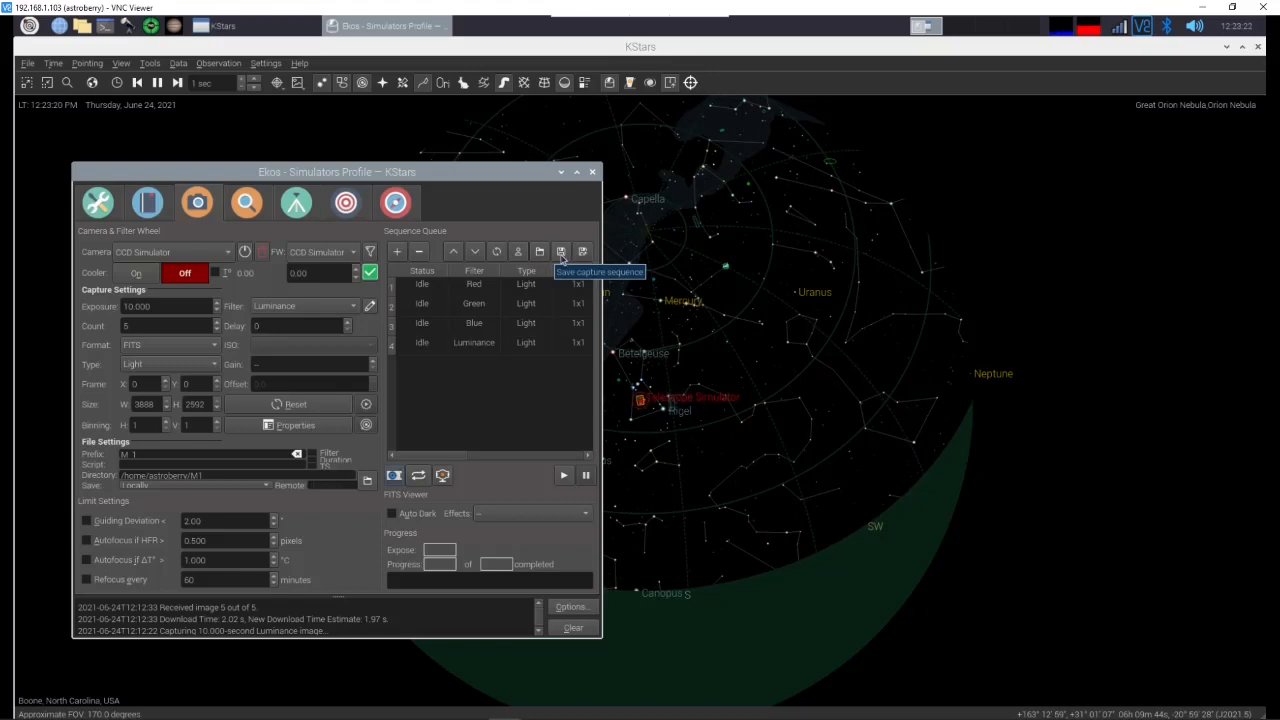
Step: Save the four-filter capture sequence to a file named M1
left_click(562, 252)
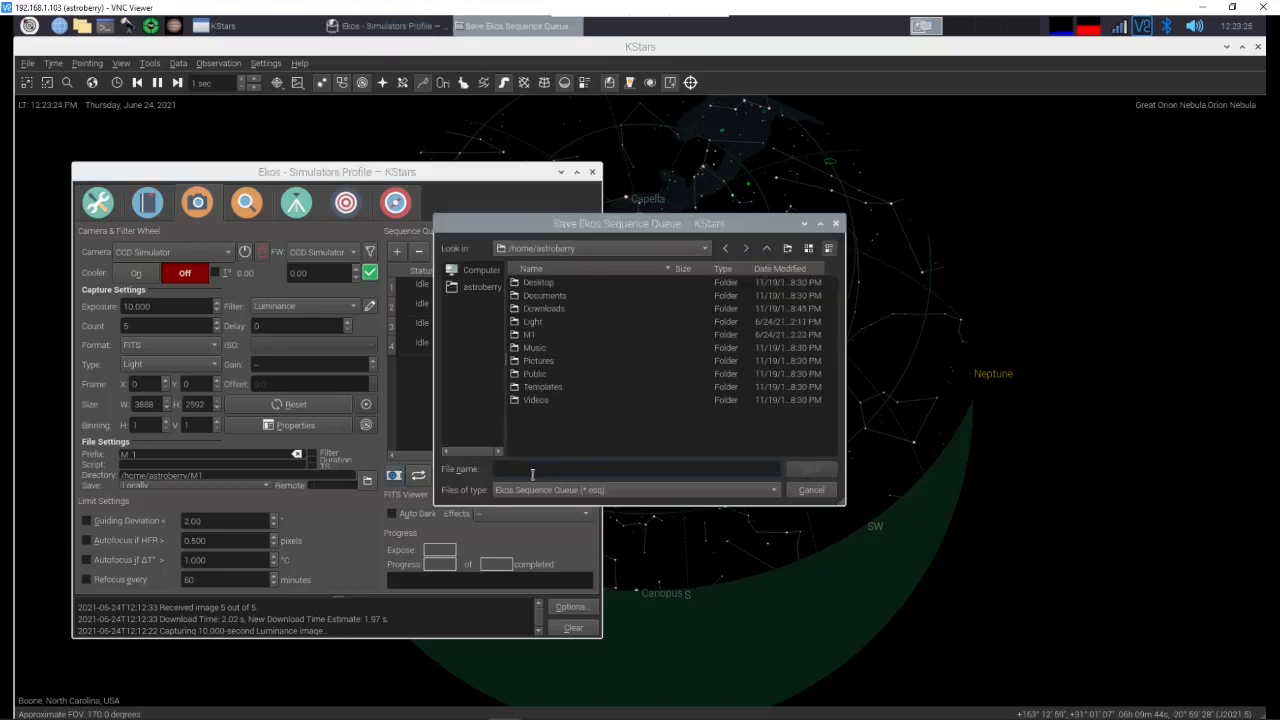
type("M1.")
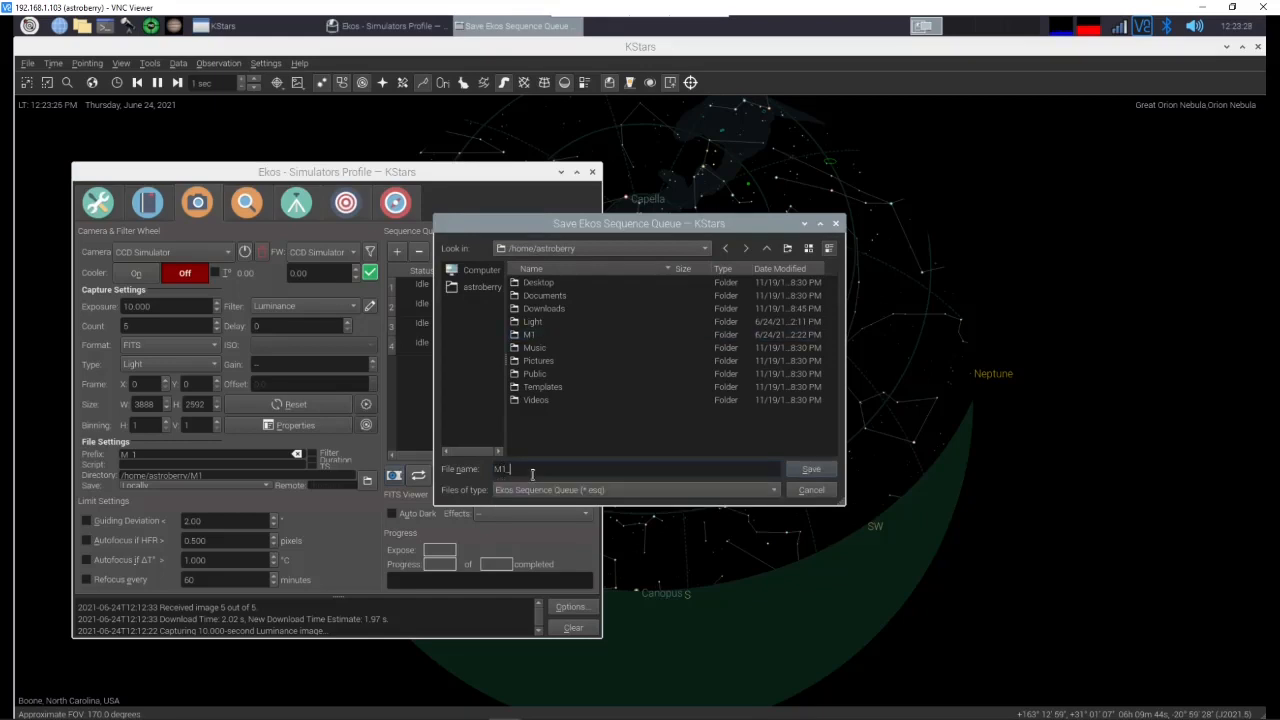
left_click(810, 468)
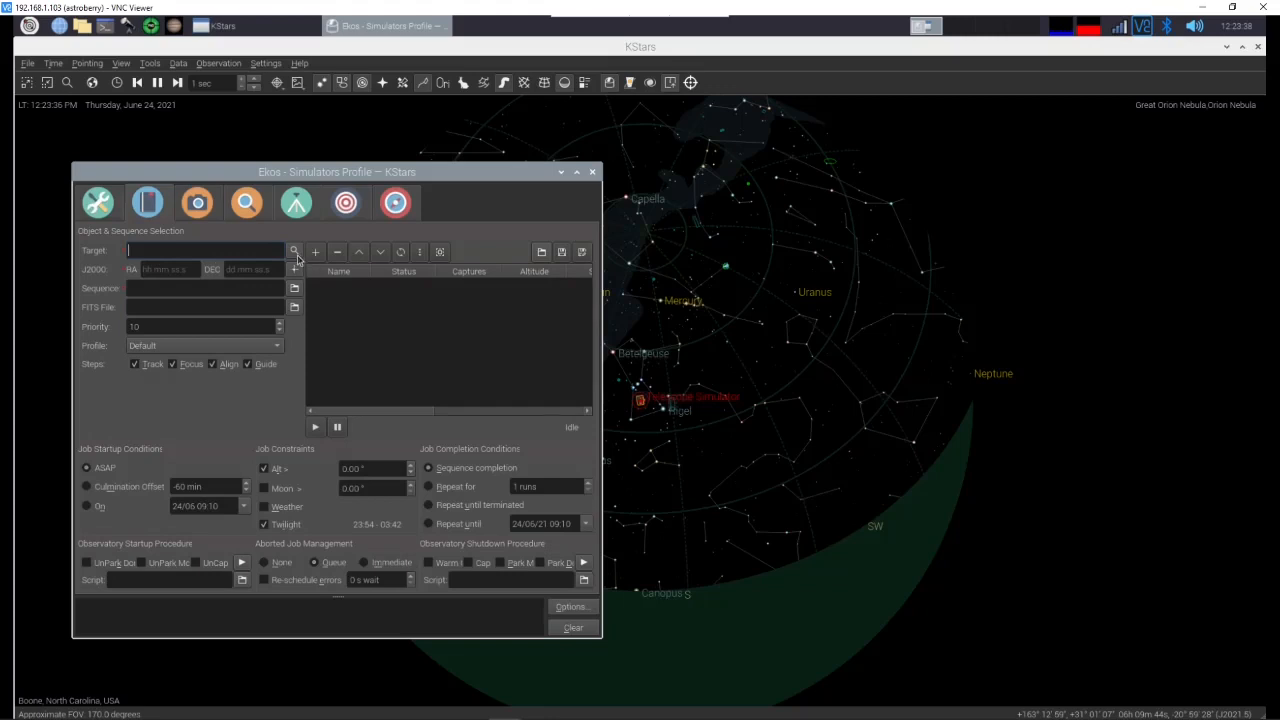
Step: Look up the target by name, retrying 'm1' after 'Crab' finds nothing, and select M1
left_click(294, 252)
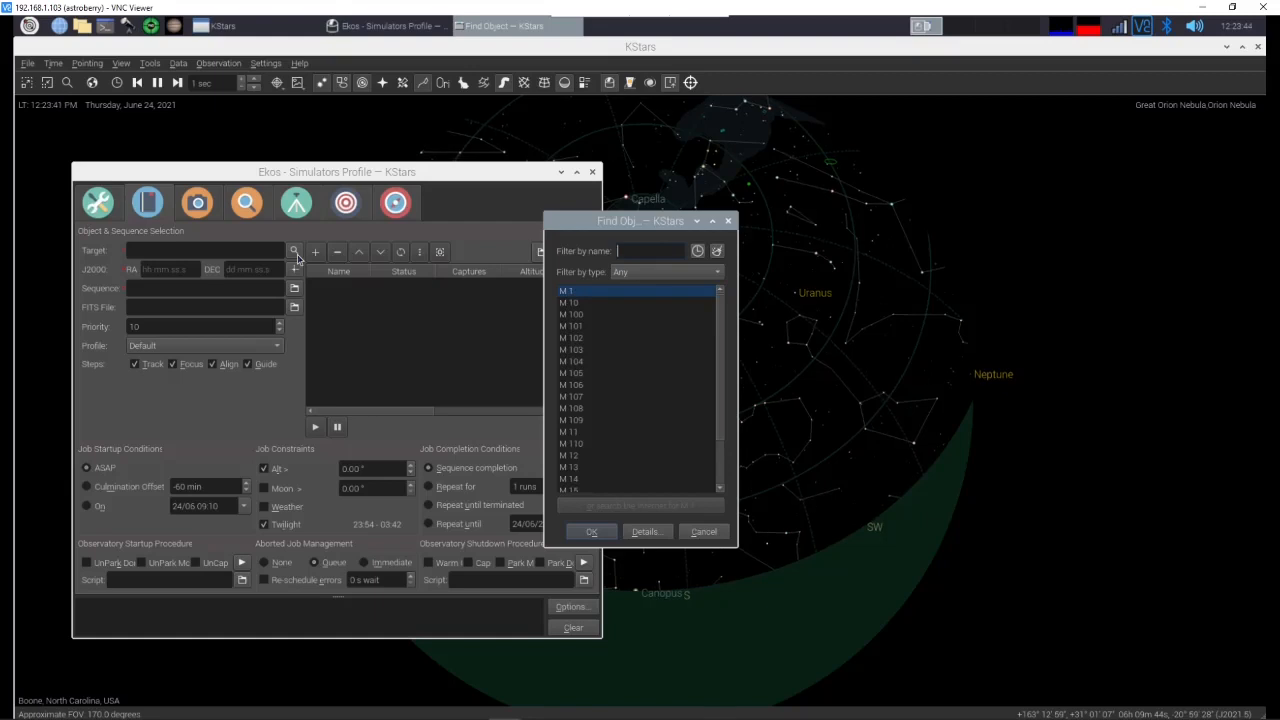
type("Crab")
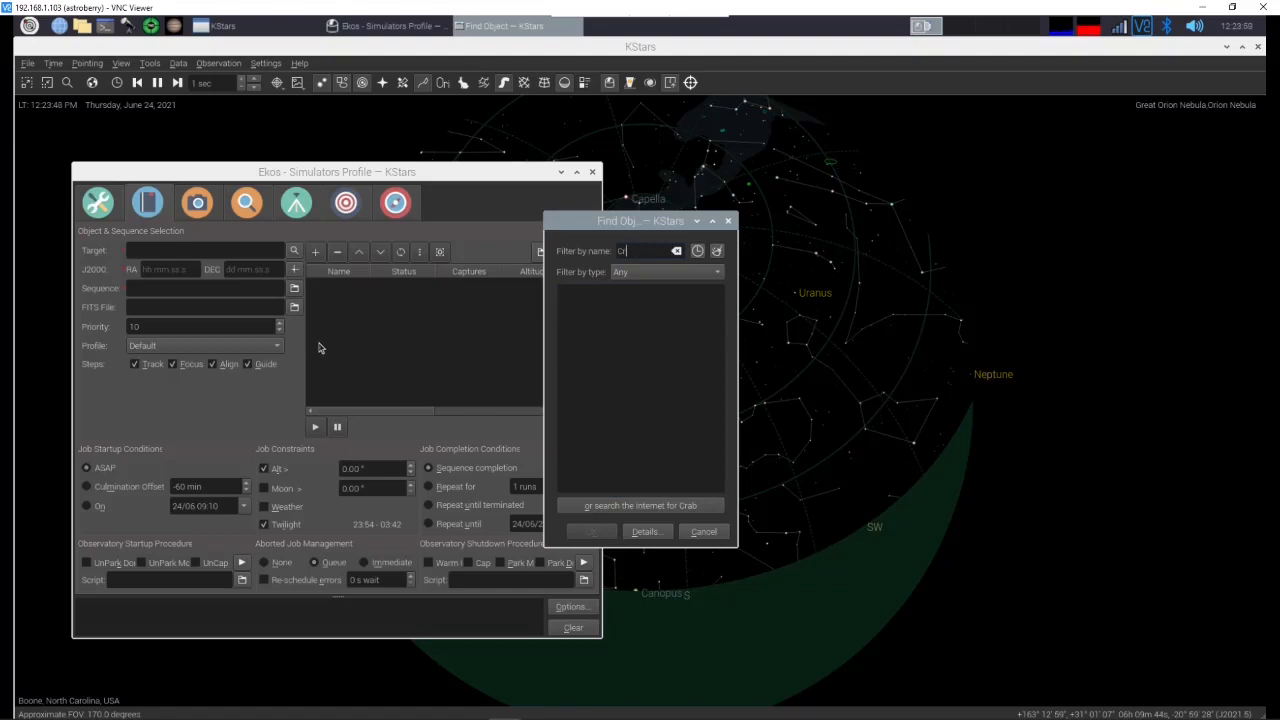
left_click(676, 250)
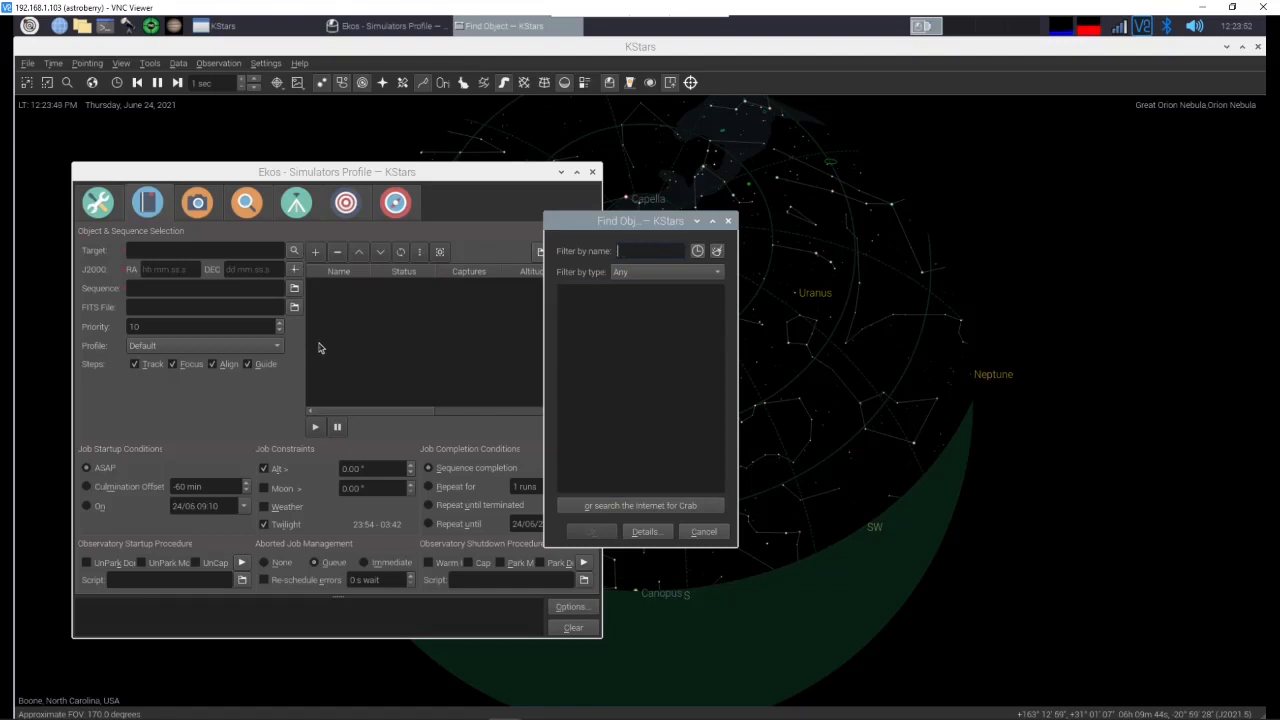
type("m1")
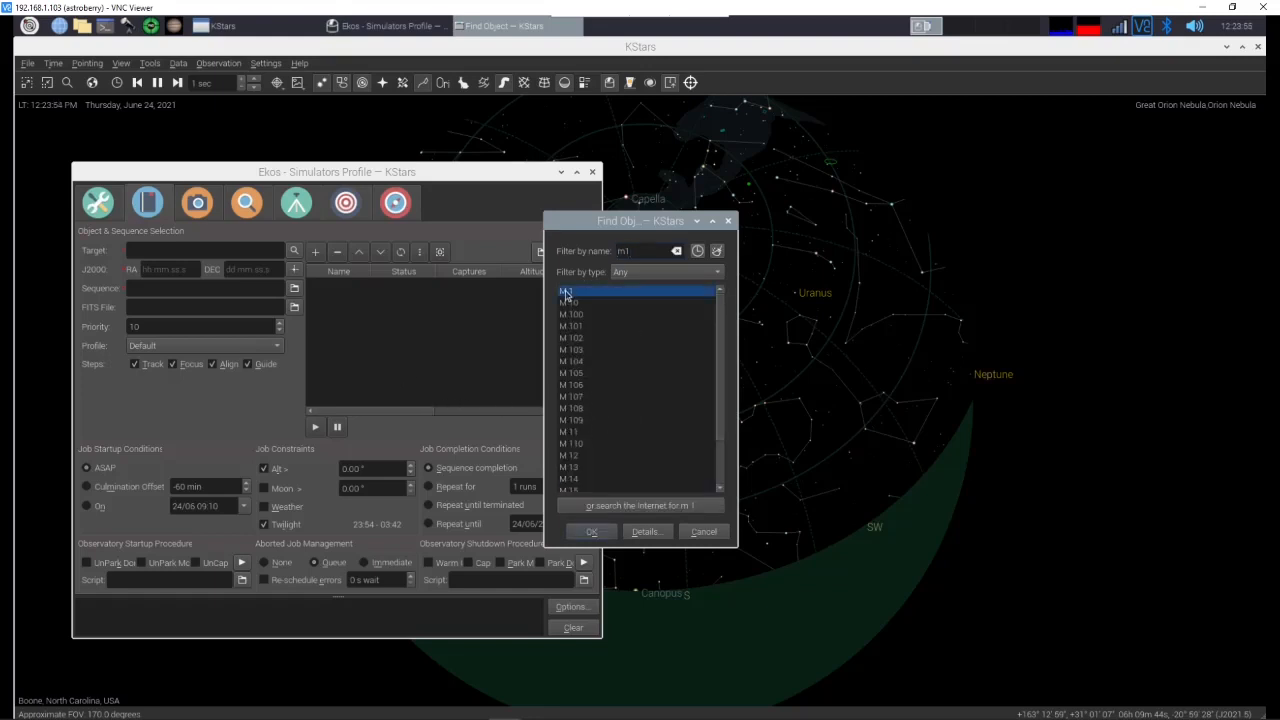
left_click(590, 532)
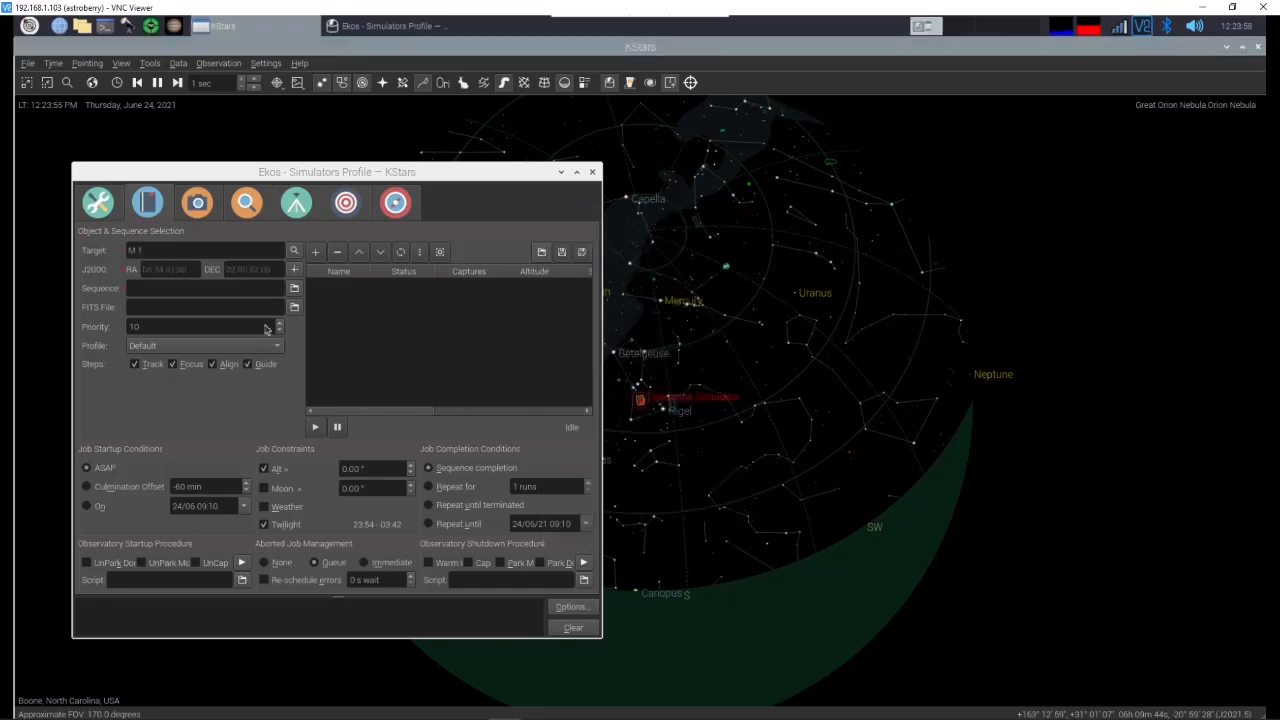
Step: Attach the M1_Demo.esq sequence file and turn off the astronomical twilight restriction
left_click(294, 288)
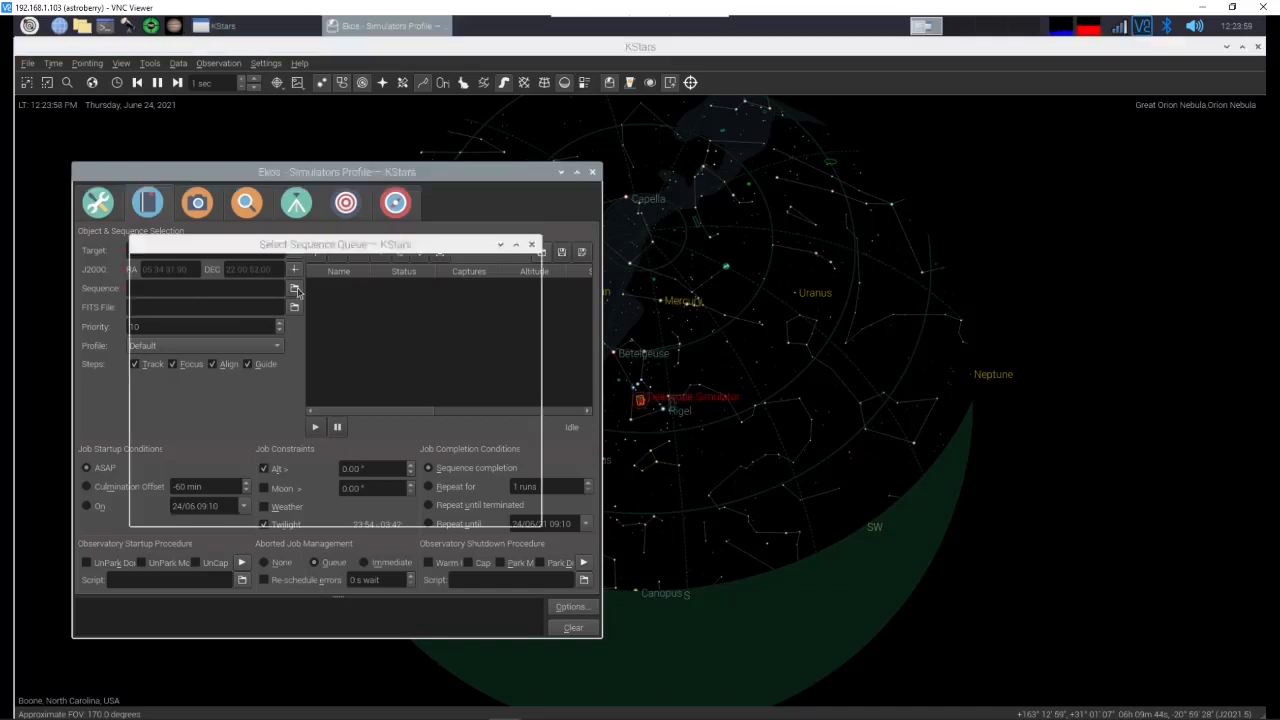
left_click(294, 288)
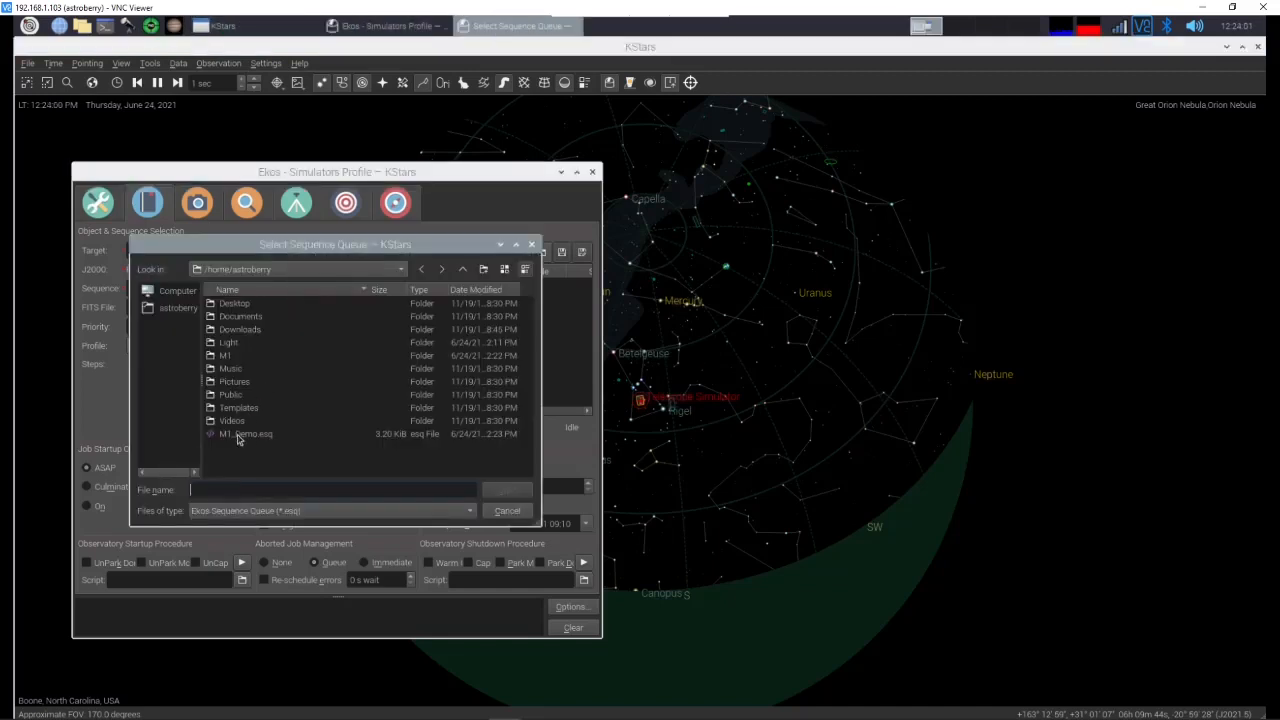
double_click(244, 432)
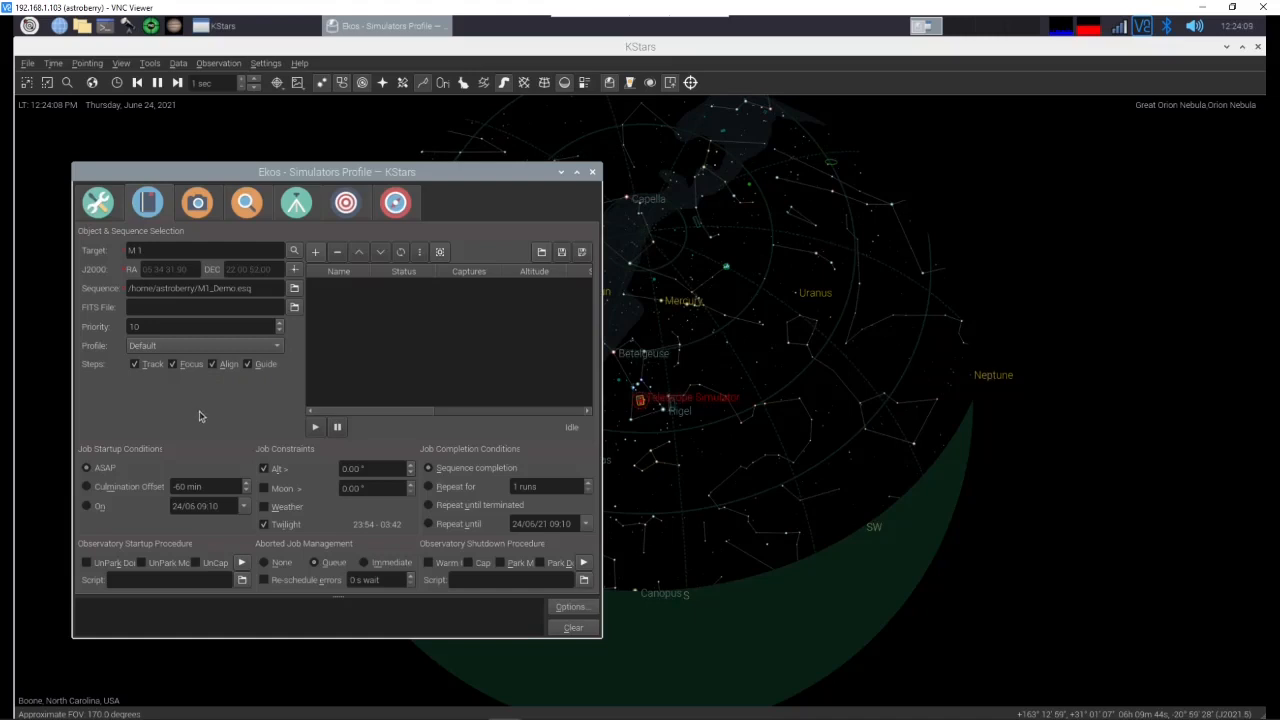
mouse_move(268, 442)
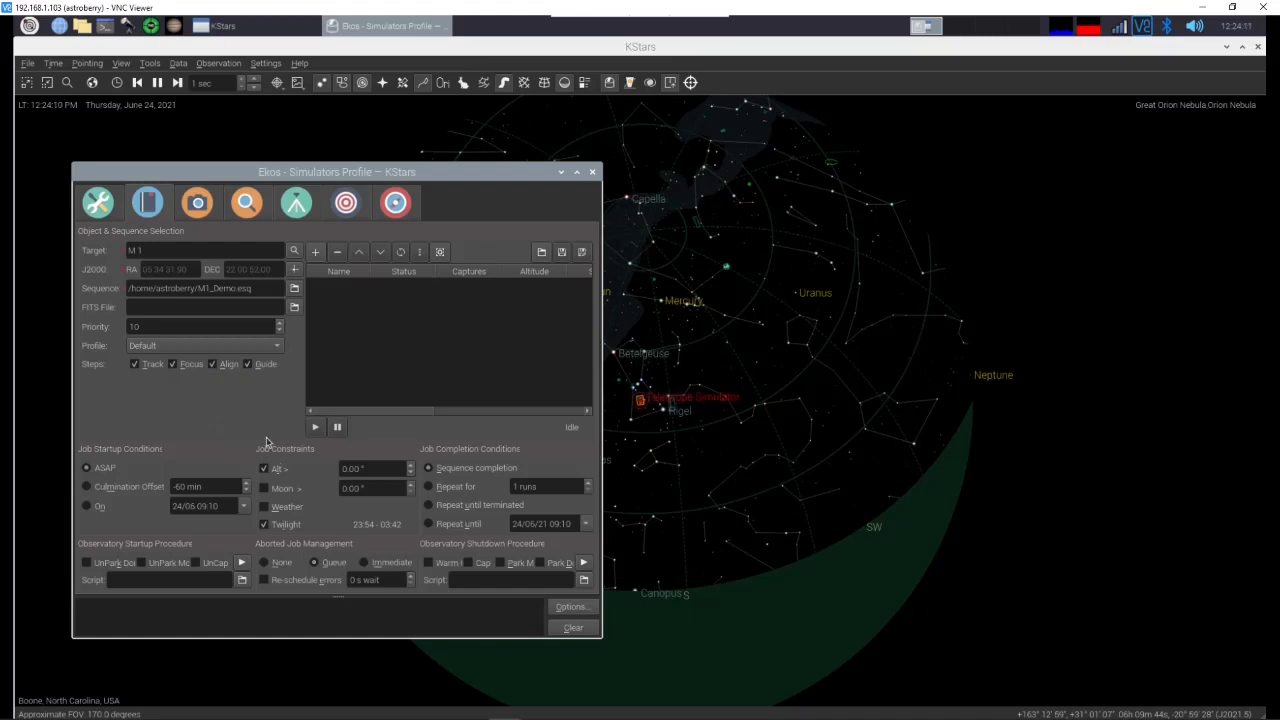
left_click(264, 524)
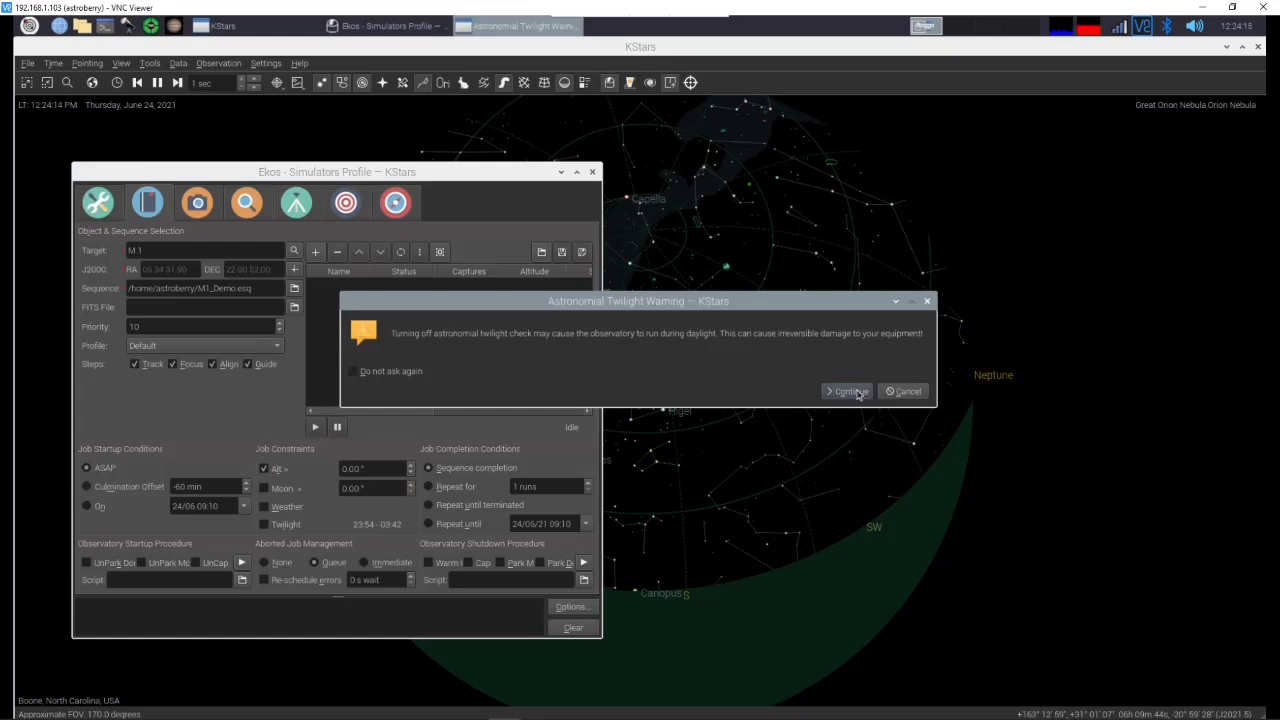
left_click(848, 390)
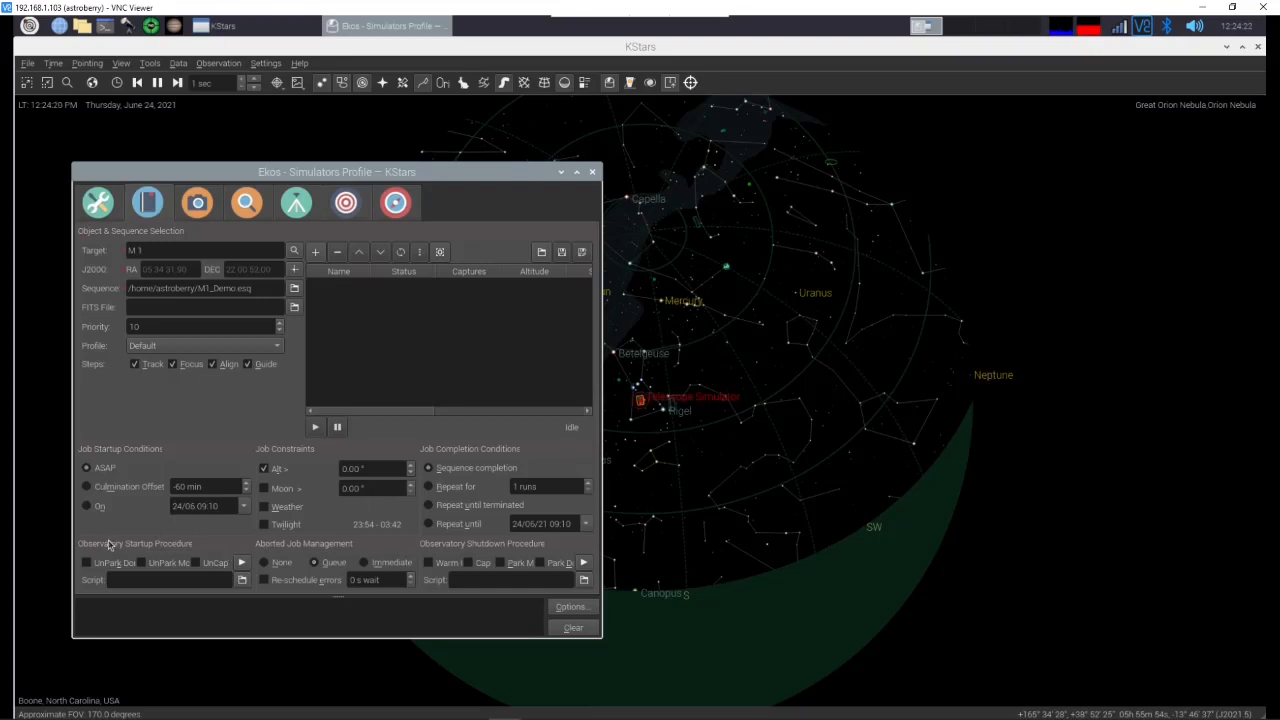
mouse_move(248, 576)
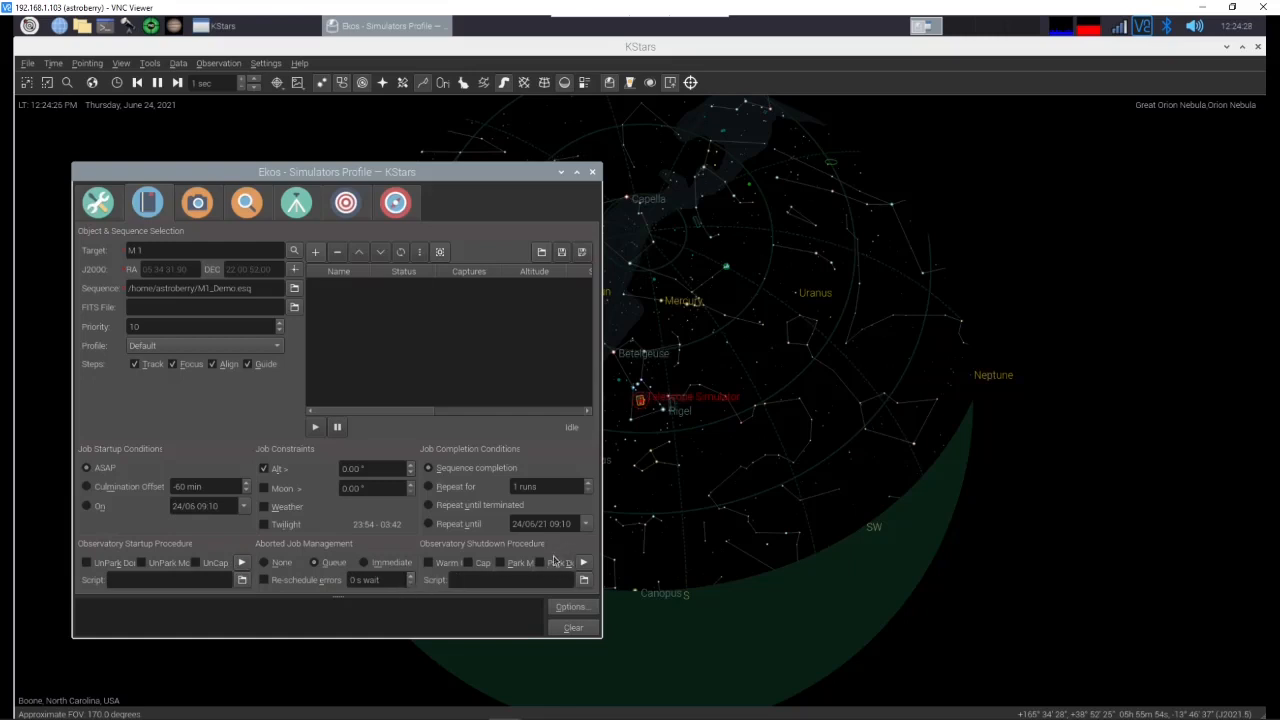
mouse_move(316, 252)
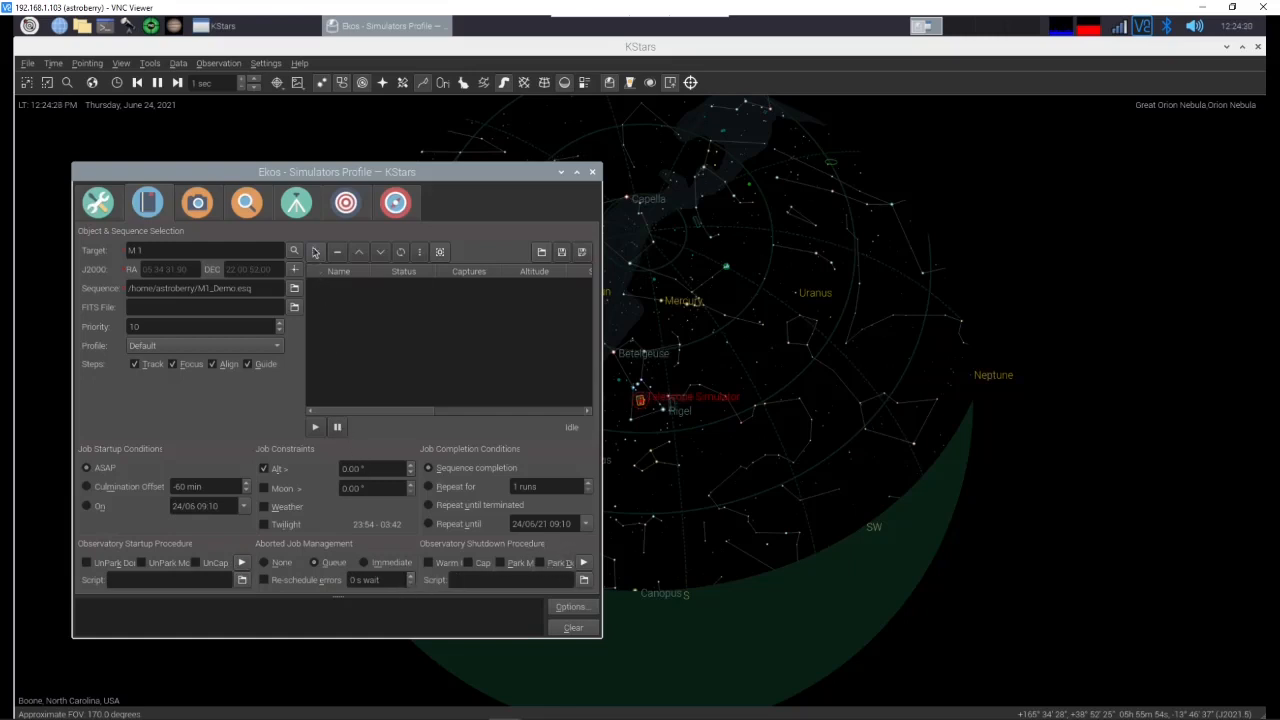
Step: Add the M1 job to the scheduler queue, where it shows as Scheduled
left_click(314, 252)
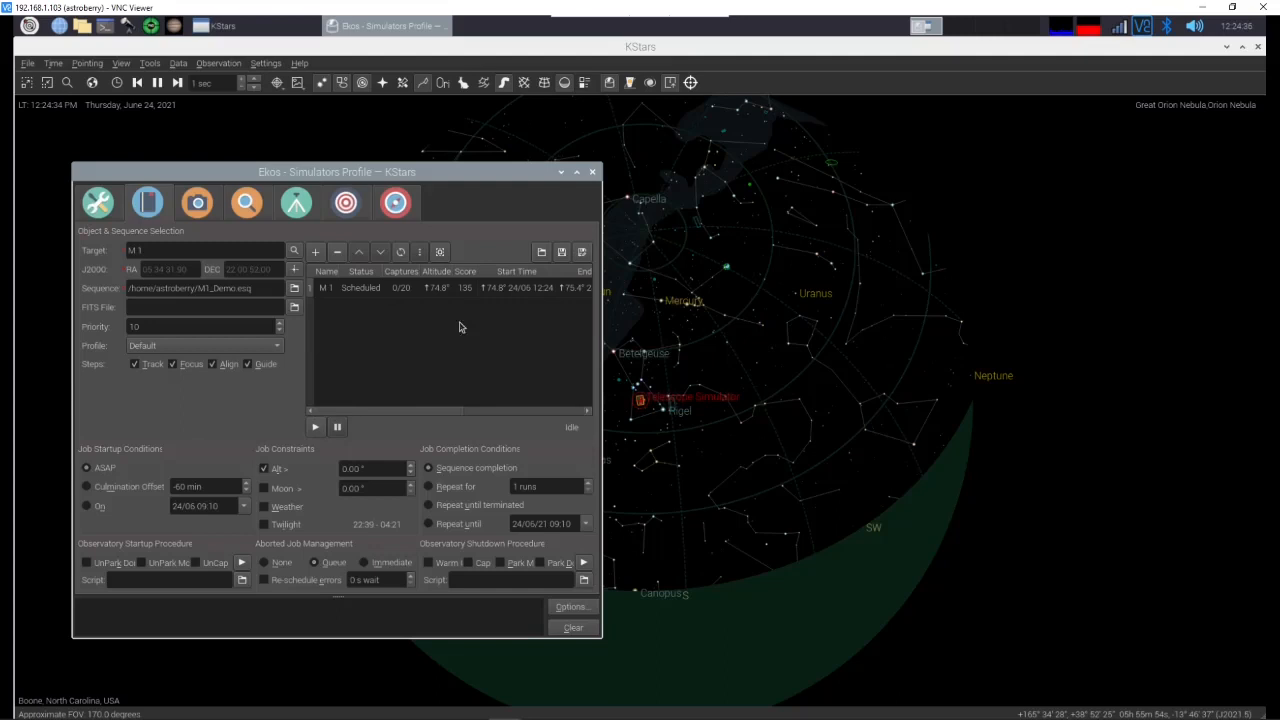
mouse_move(528, 302)
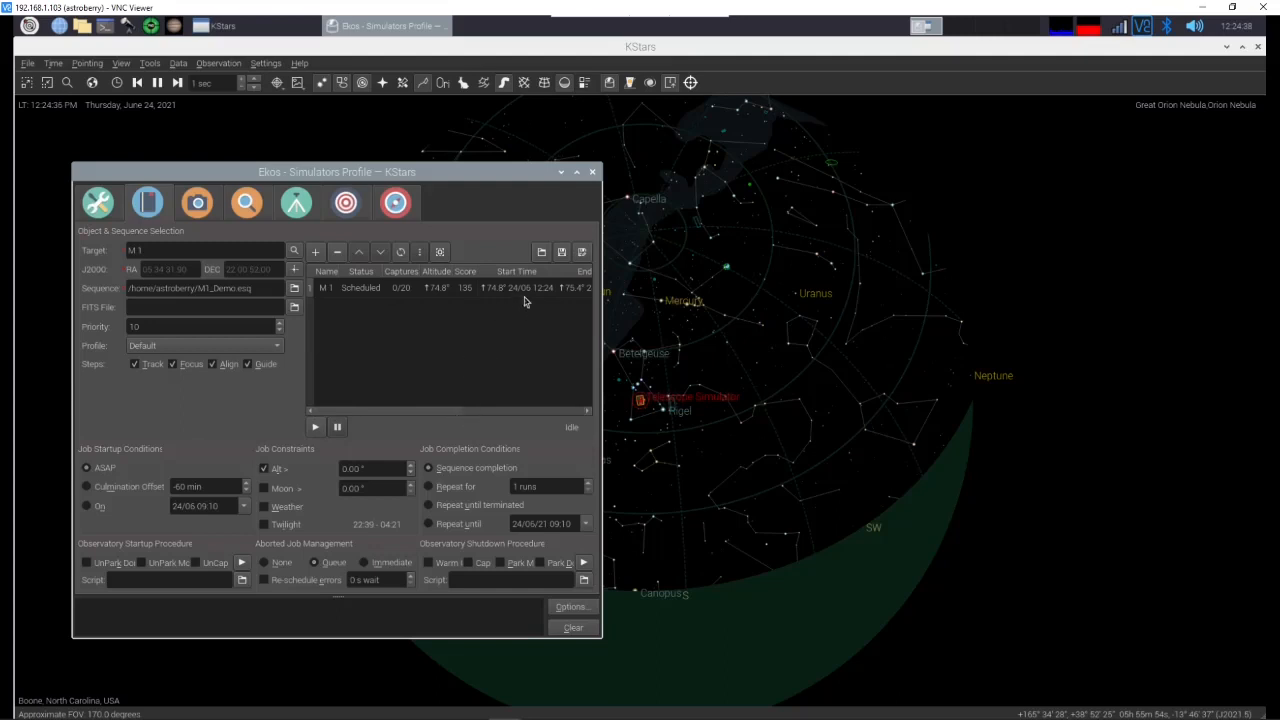
mouse_move(476, 418)
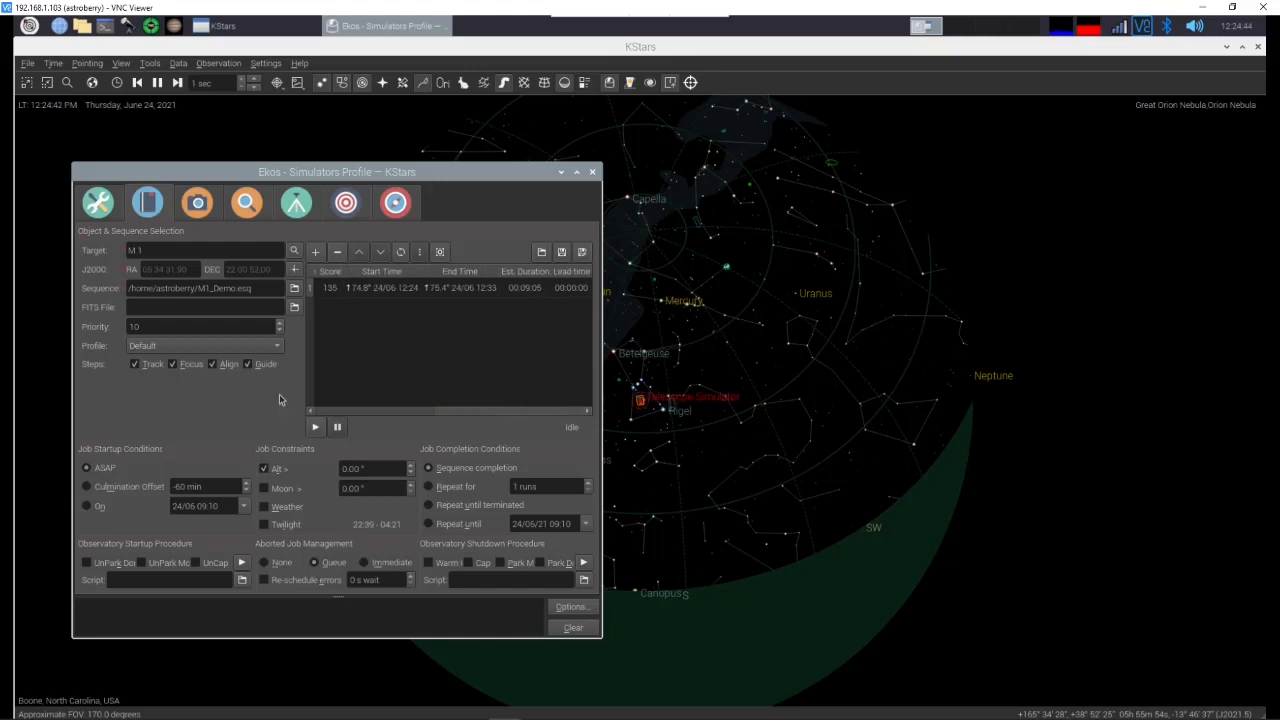
mouse_move(180, 382)
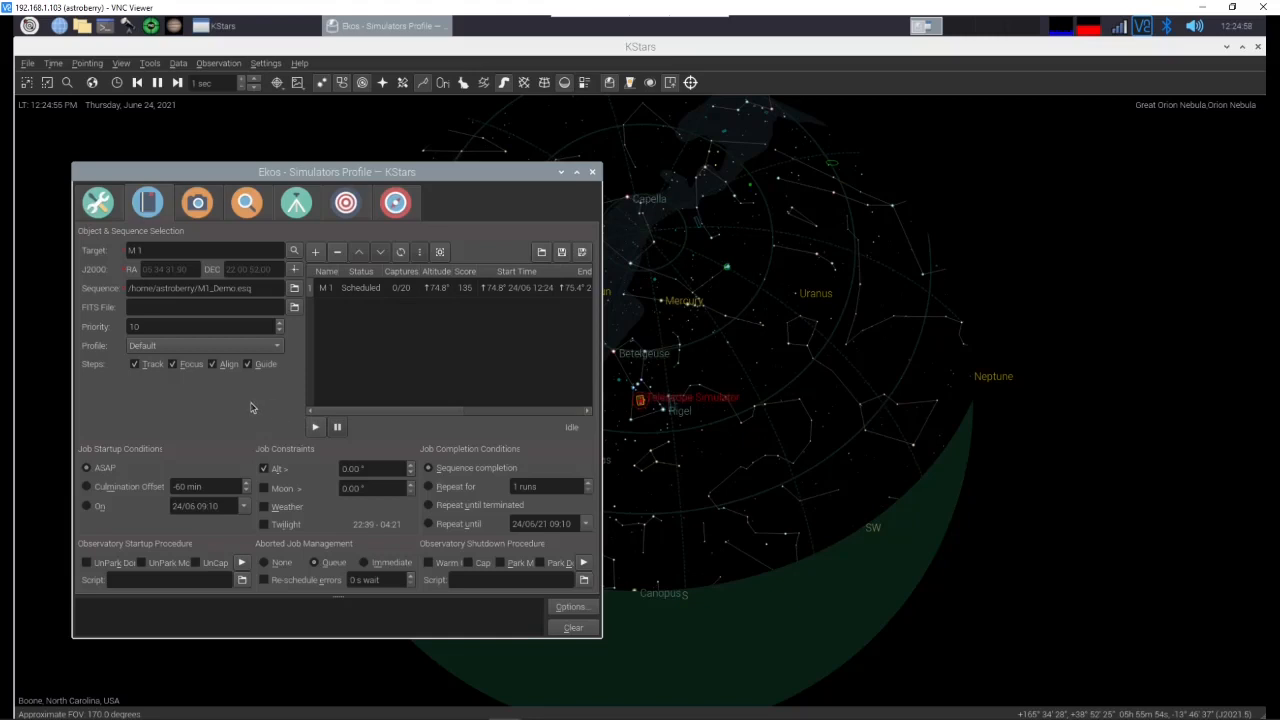
mouse_move(304, 236)
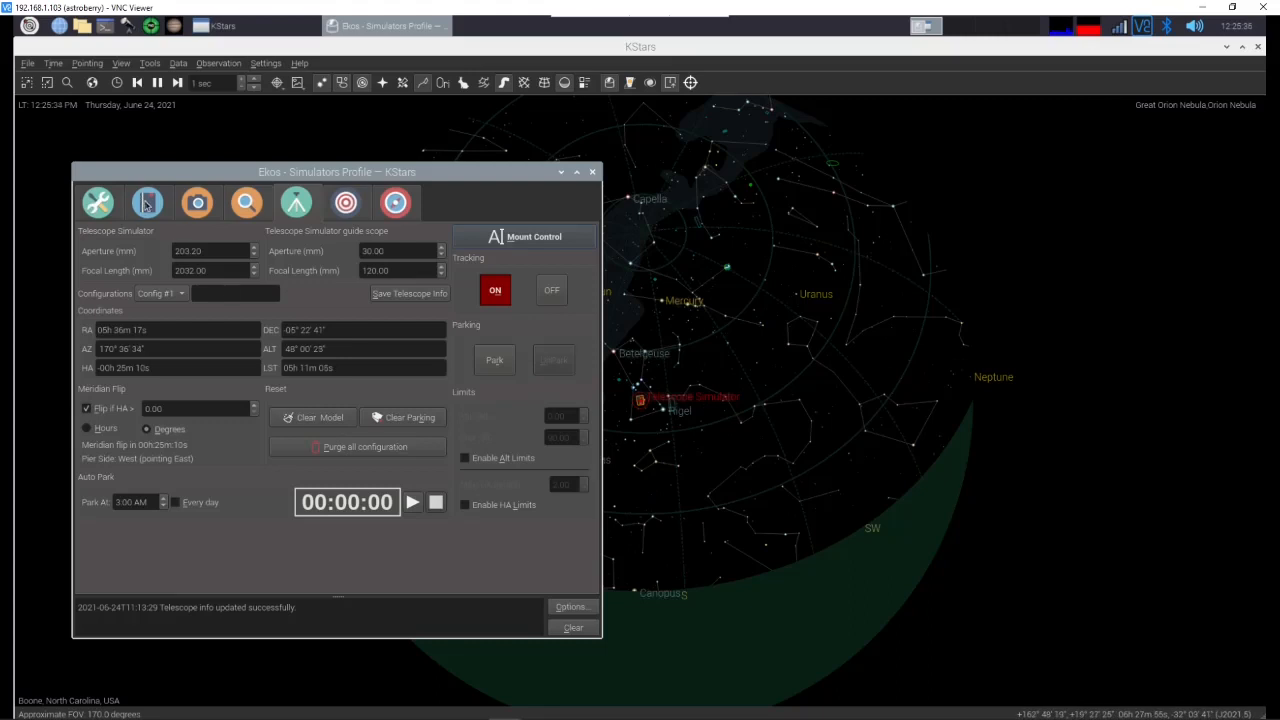
Step: Return to the scheduler, change the M1 job's steps and requeue it as Scheduled
left_click(148, 202)
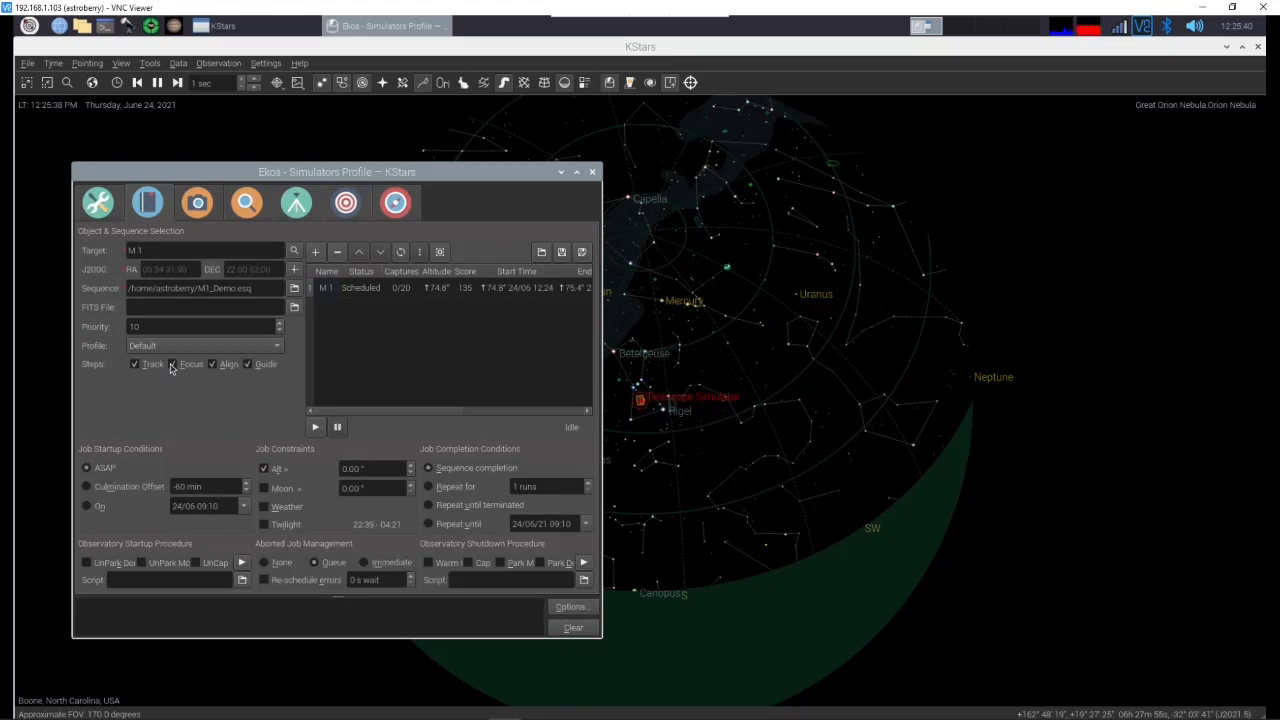
left_click(172, 364)
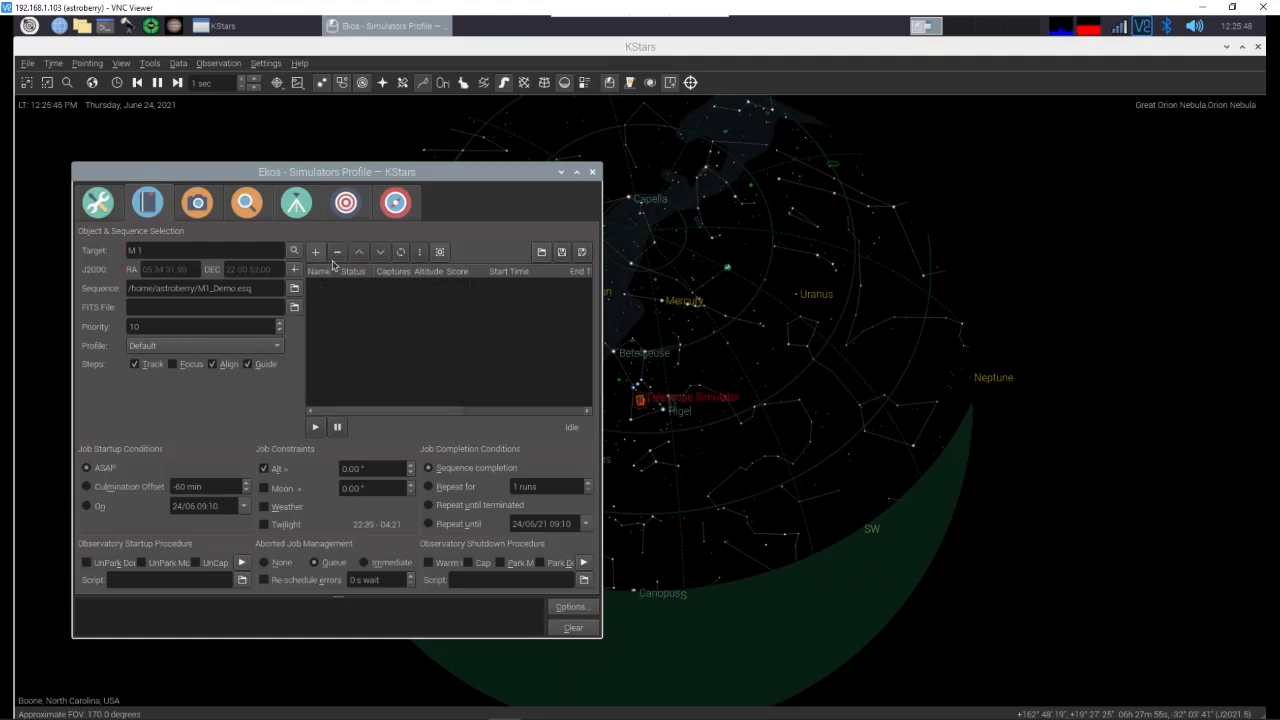
left_click(316, 252)
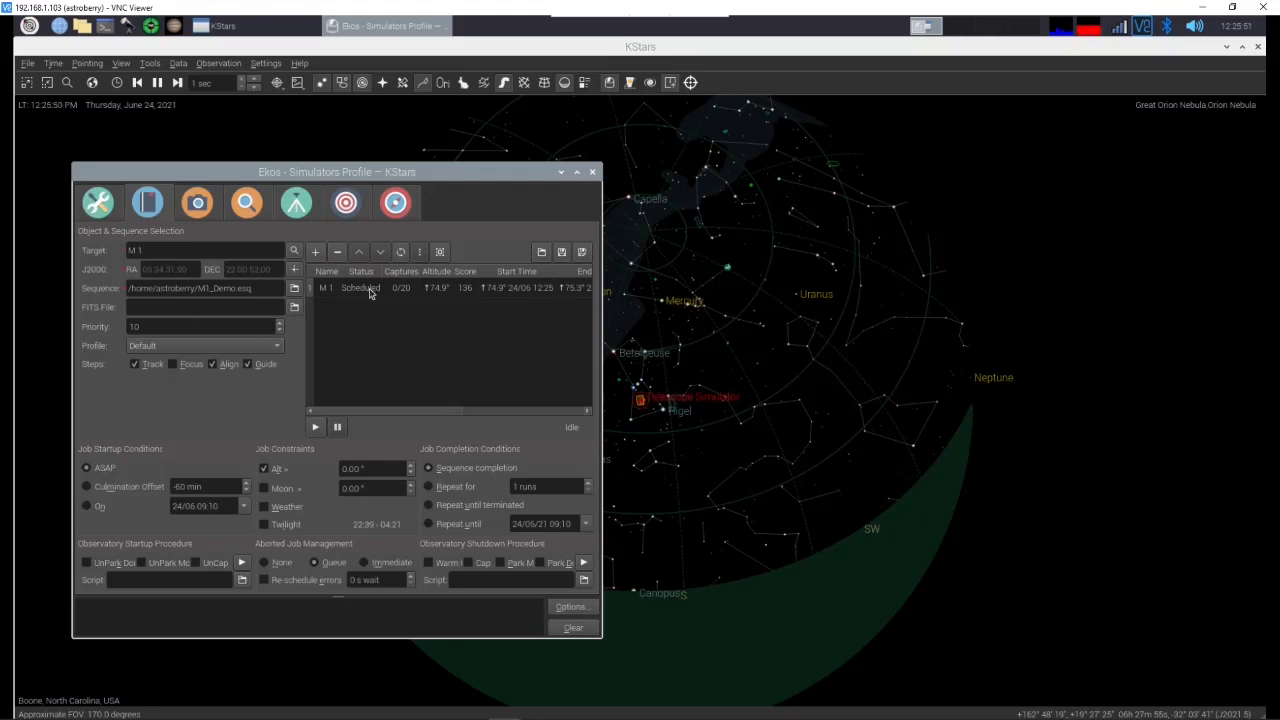
mouse_move(376, 300)
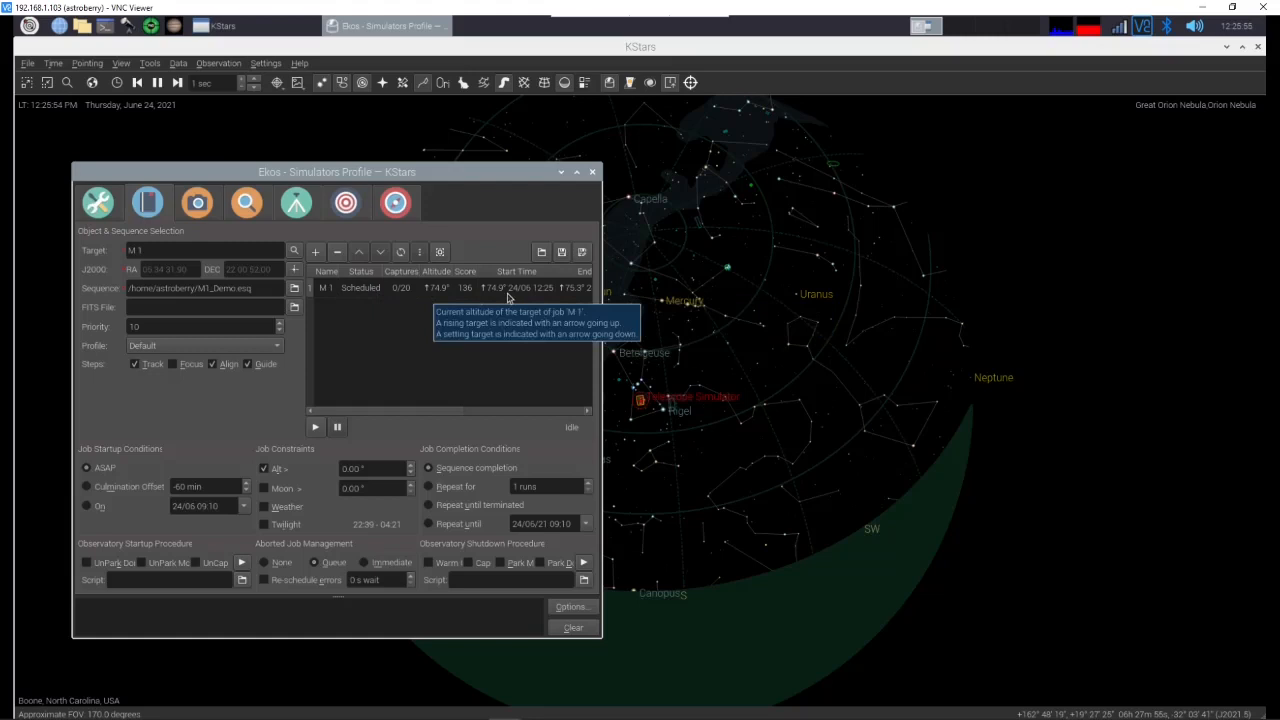
mouse_move(556, 296)
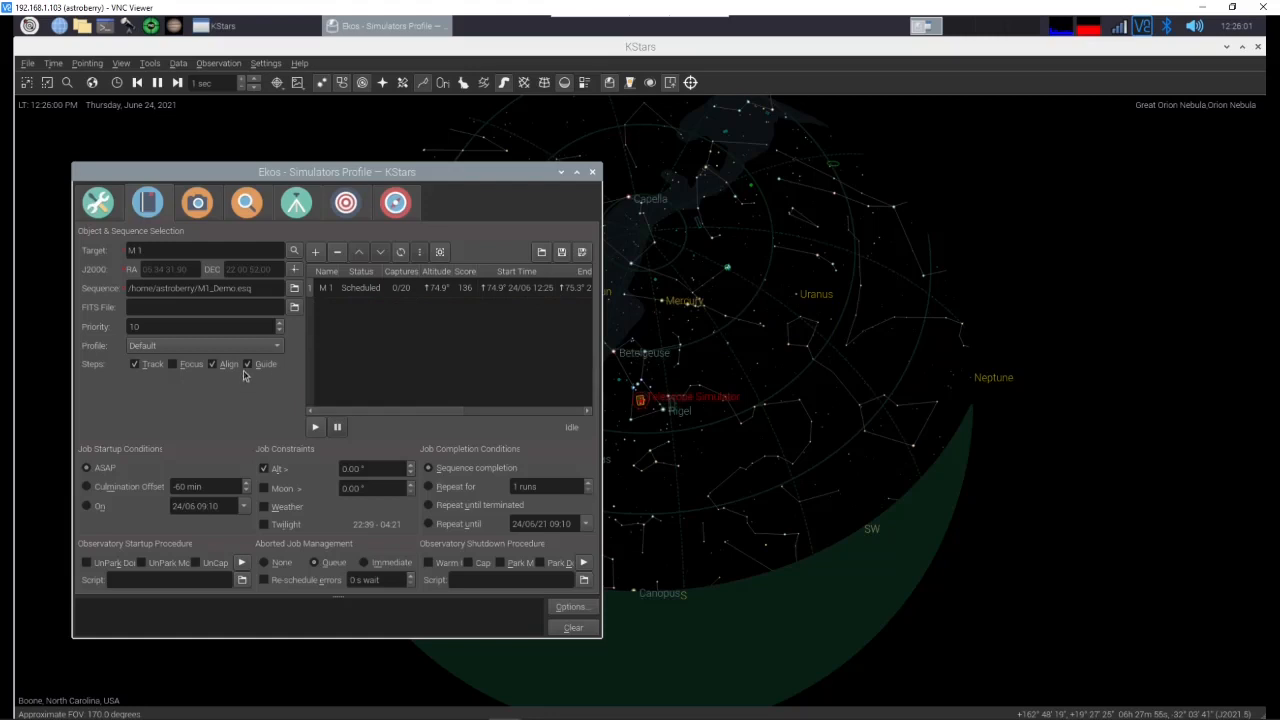
mouse_move(230, 364)
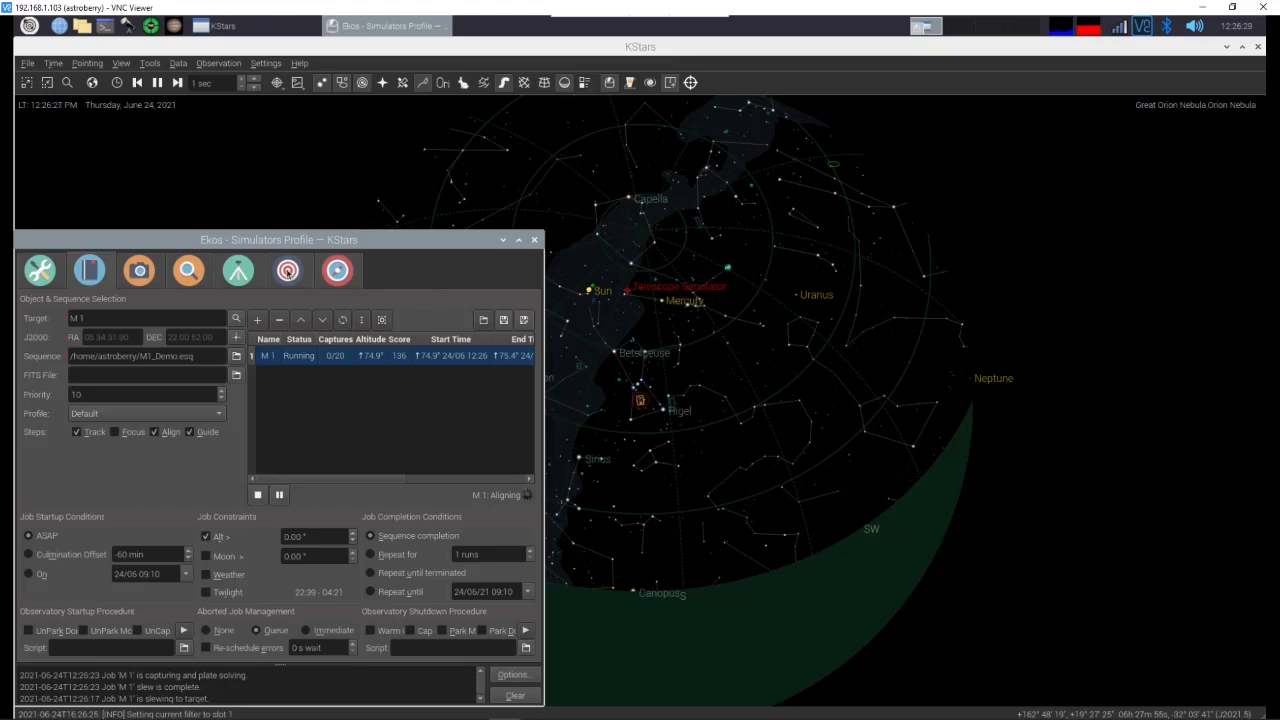
Step: Follow the running M1 job through Align, Focus and Capture as it plate-solves and starts the RGBL frames
left_click(288, 270)
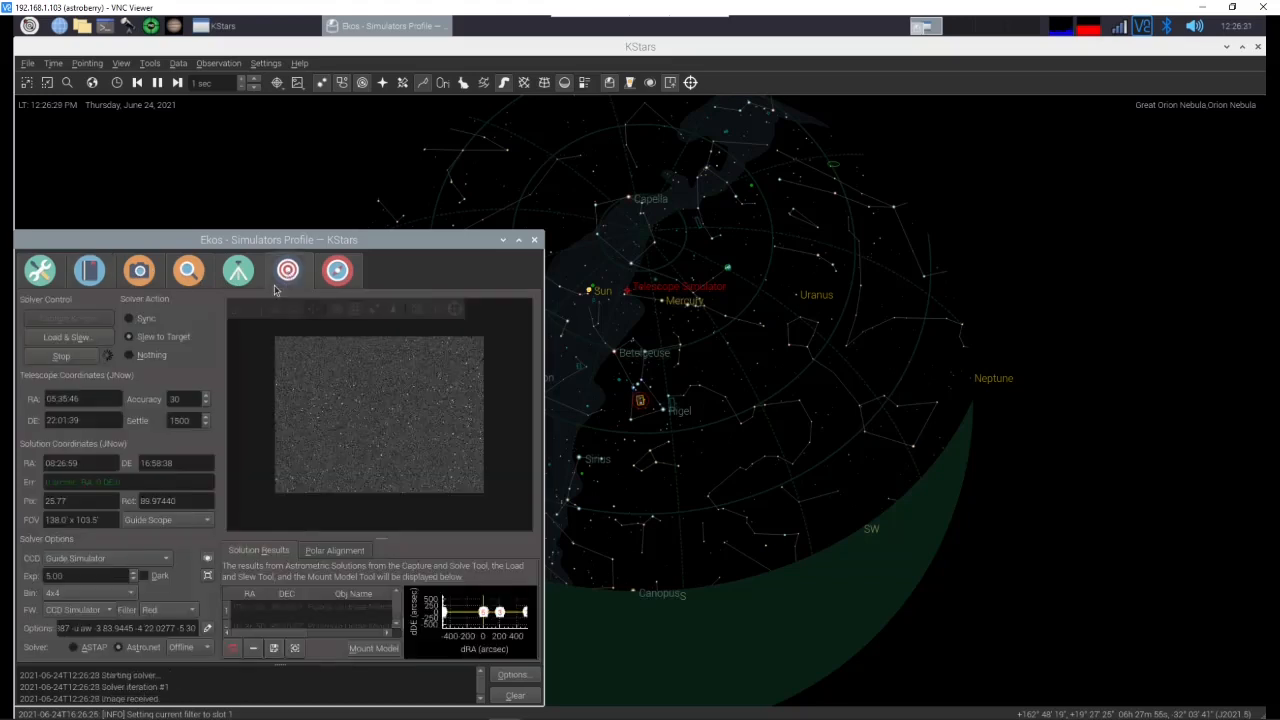
left_click(188, 270)
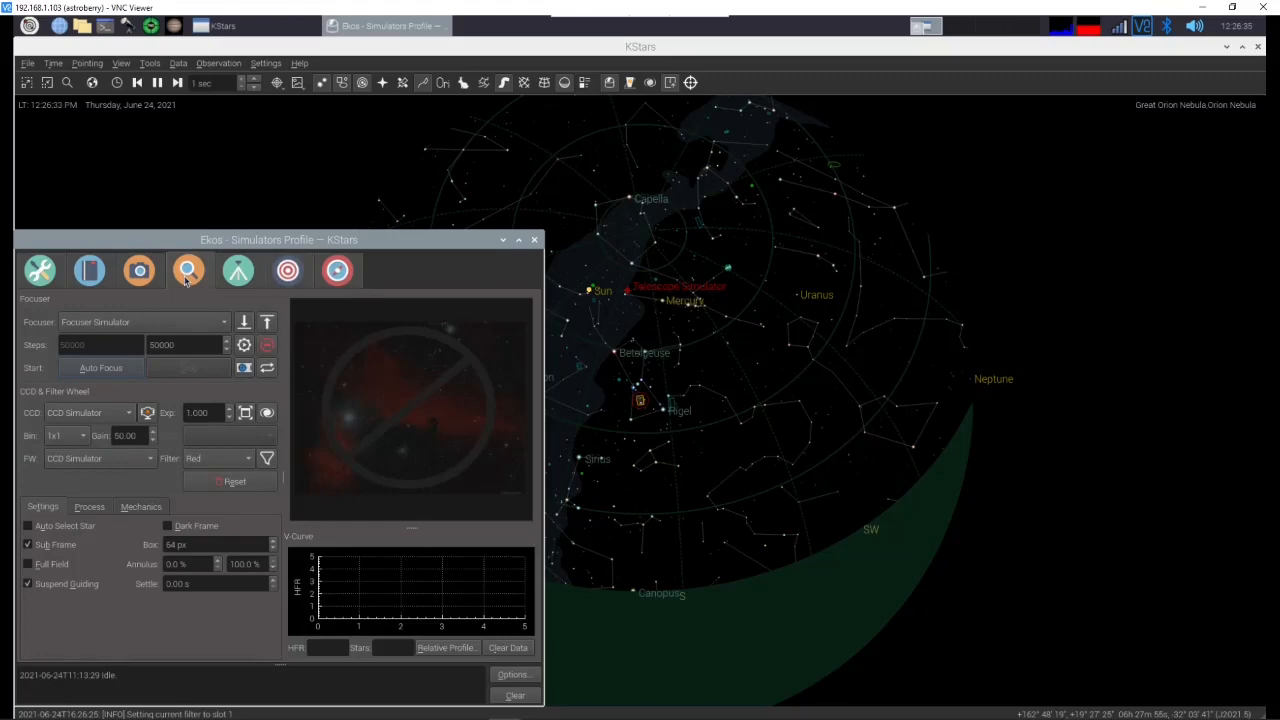
left_click(288, 270)
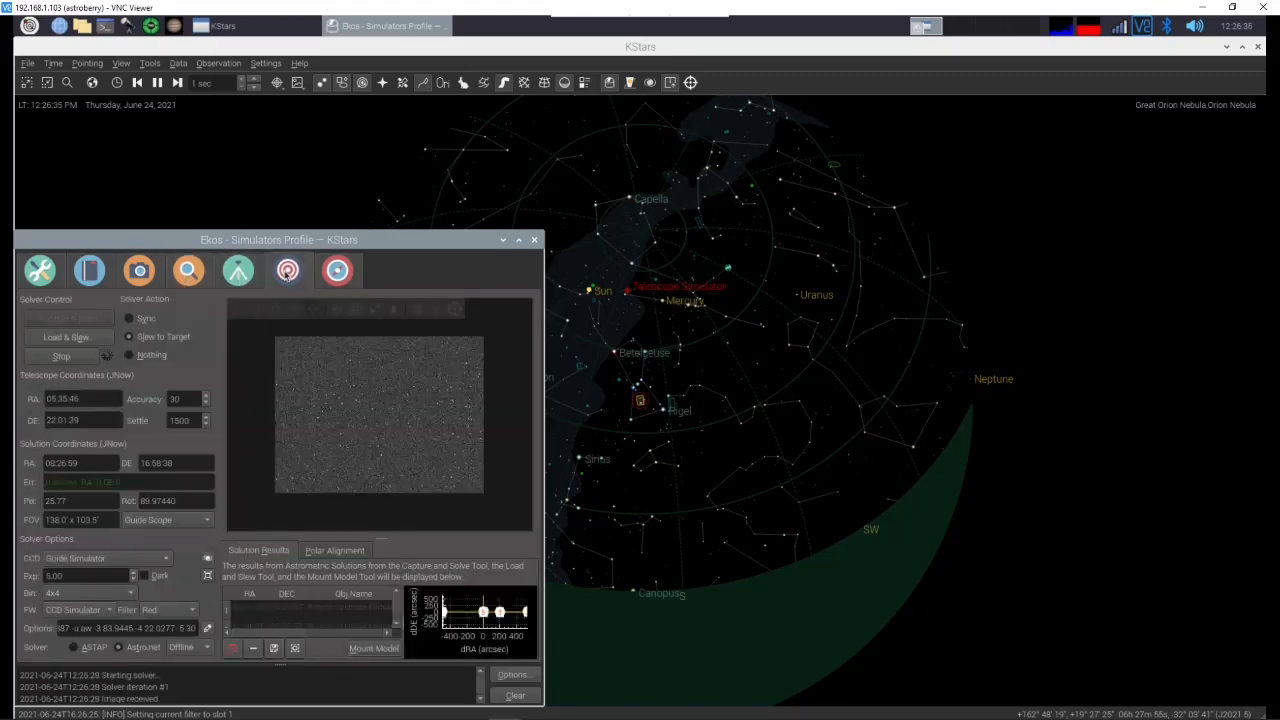
mouse_move(238, 270)
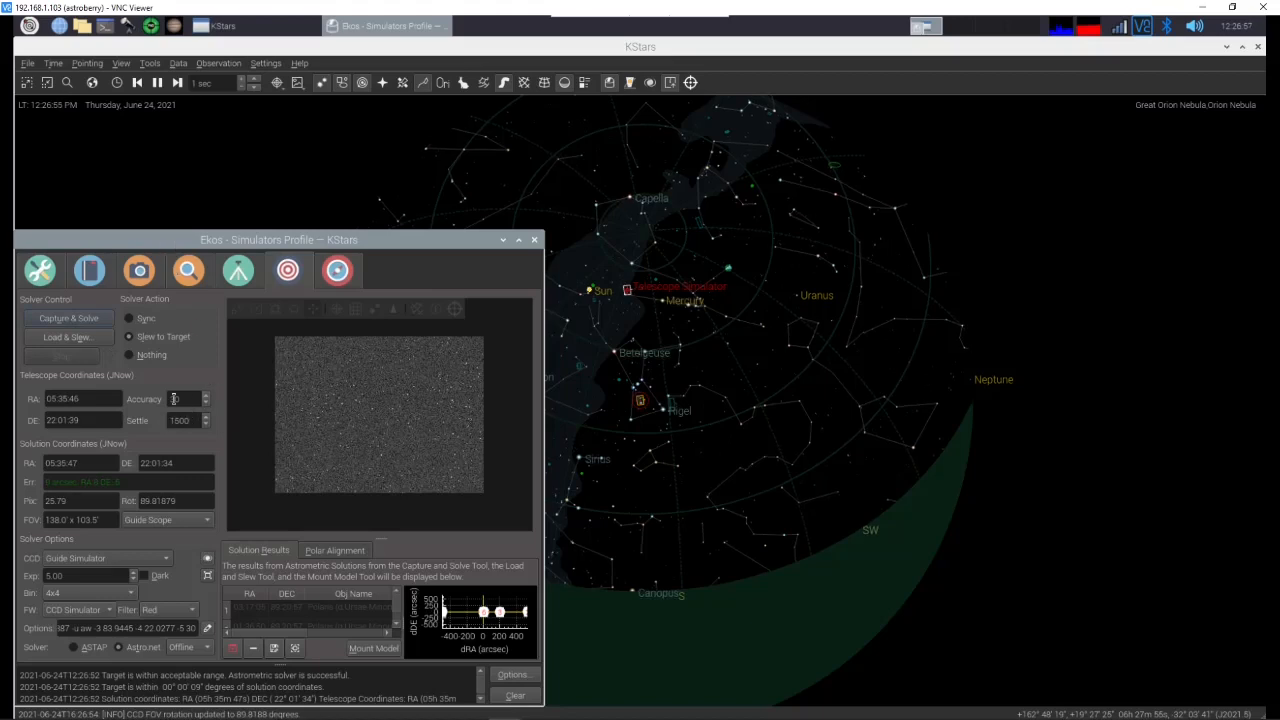
left_click(138, 270)
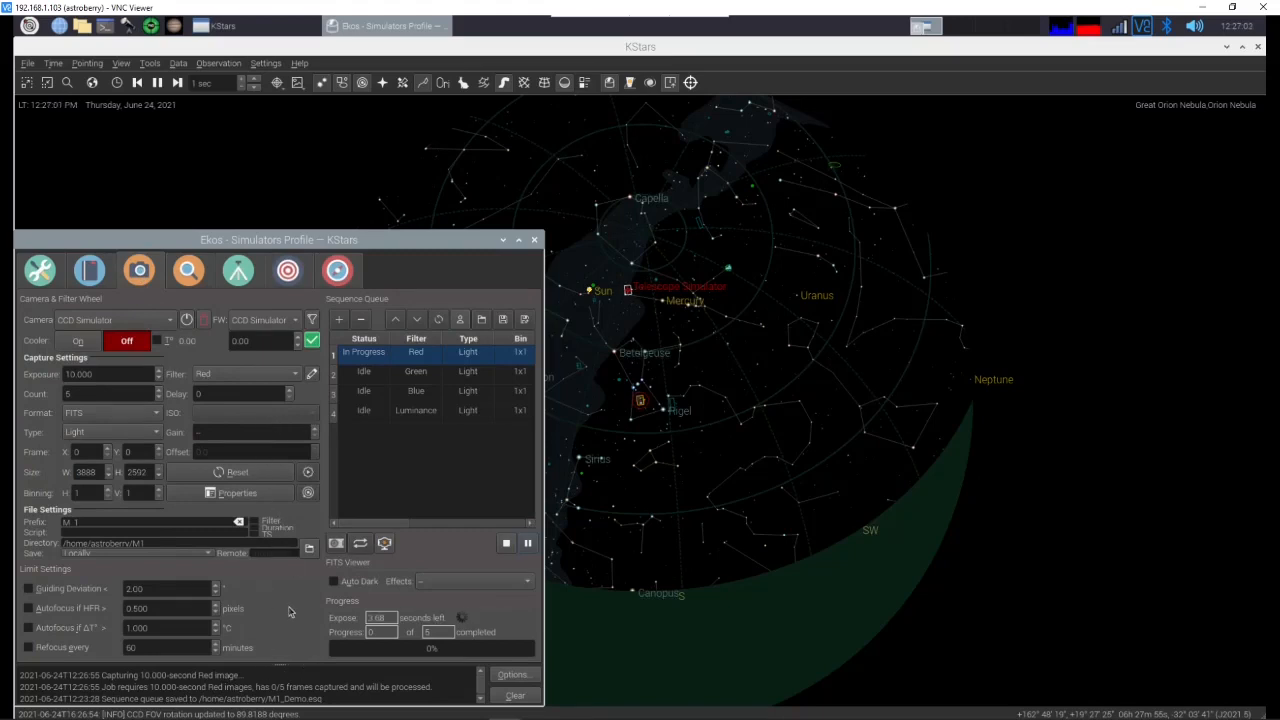
mouse_move(380, 616)
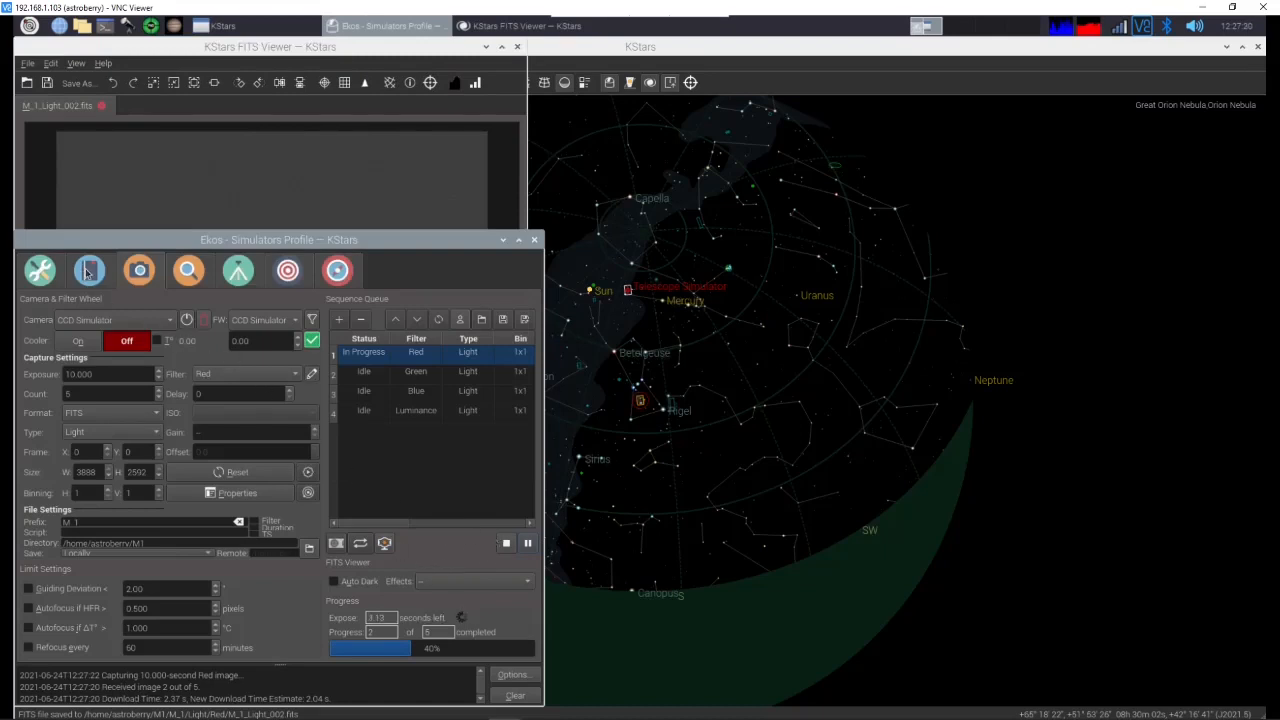
Step: Return to the Scheduler module to check the M1 job status while the Red frame shows in the FITS viewer
left_click(88, 270)
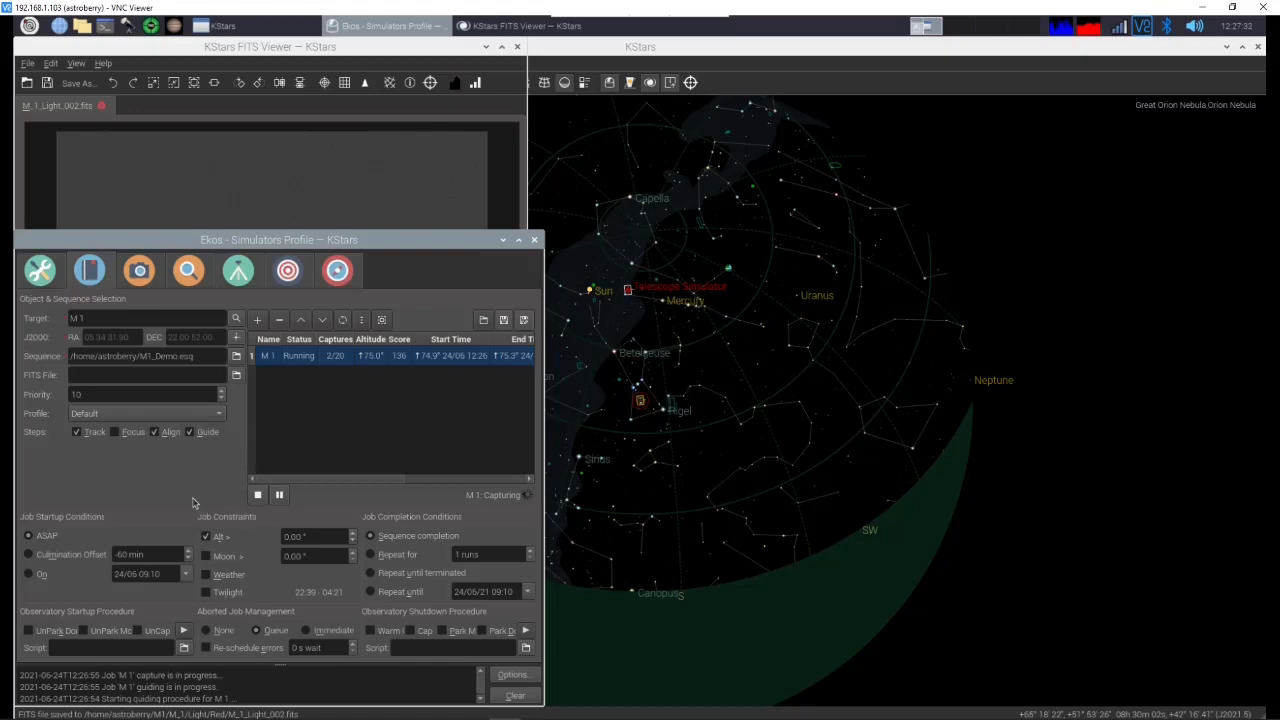